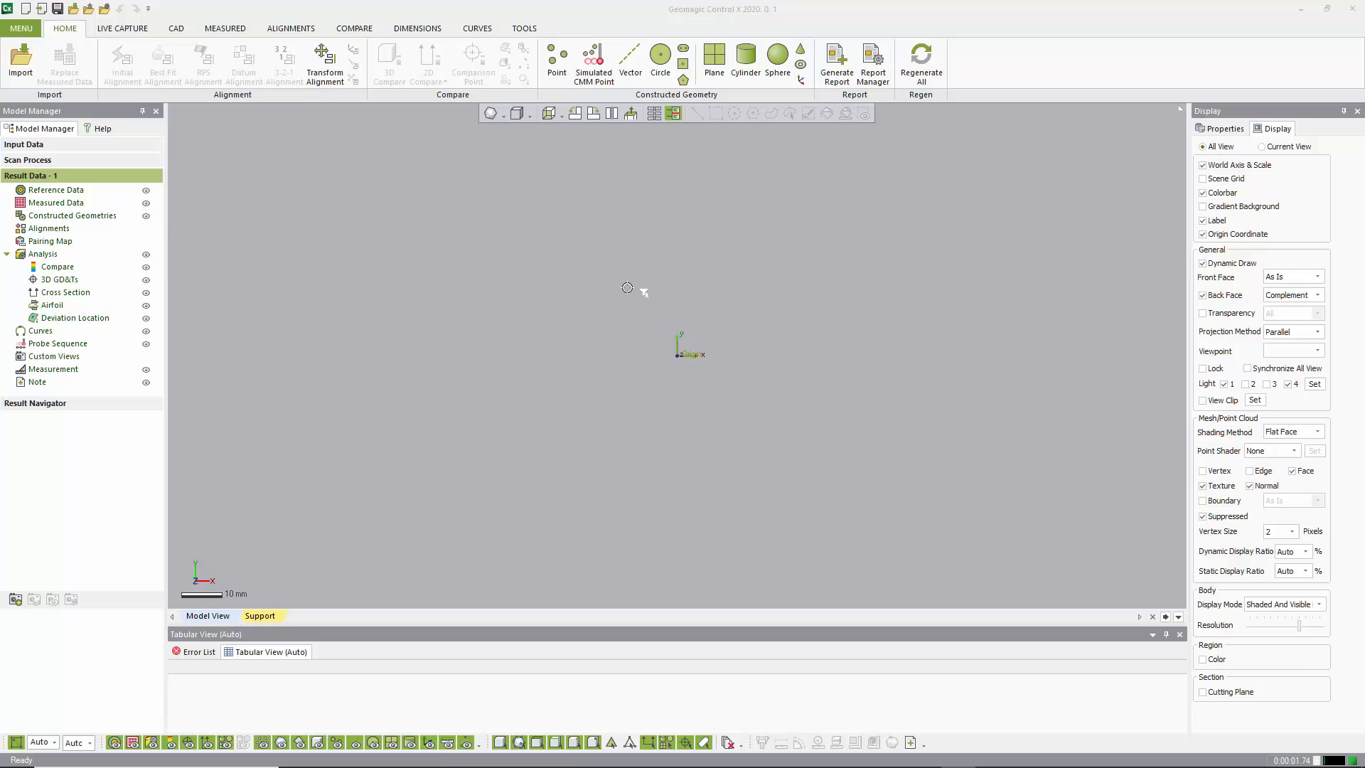
{"action": "mouse_move", "coordinate": [527, 258]}
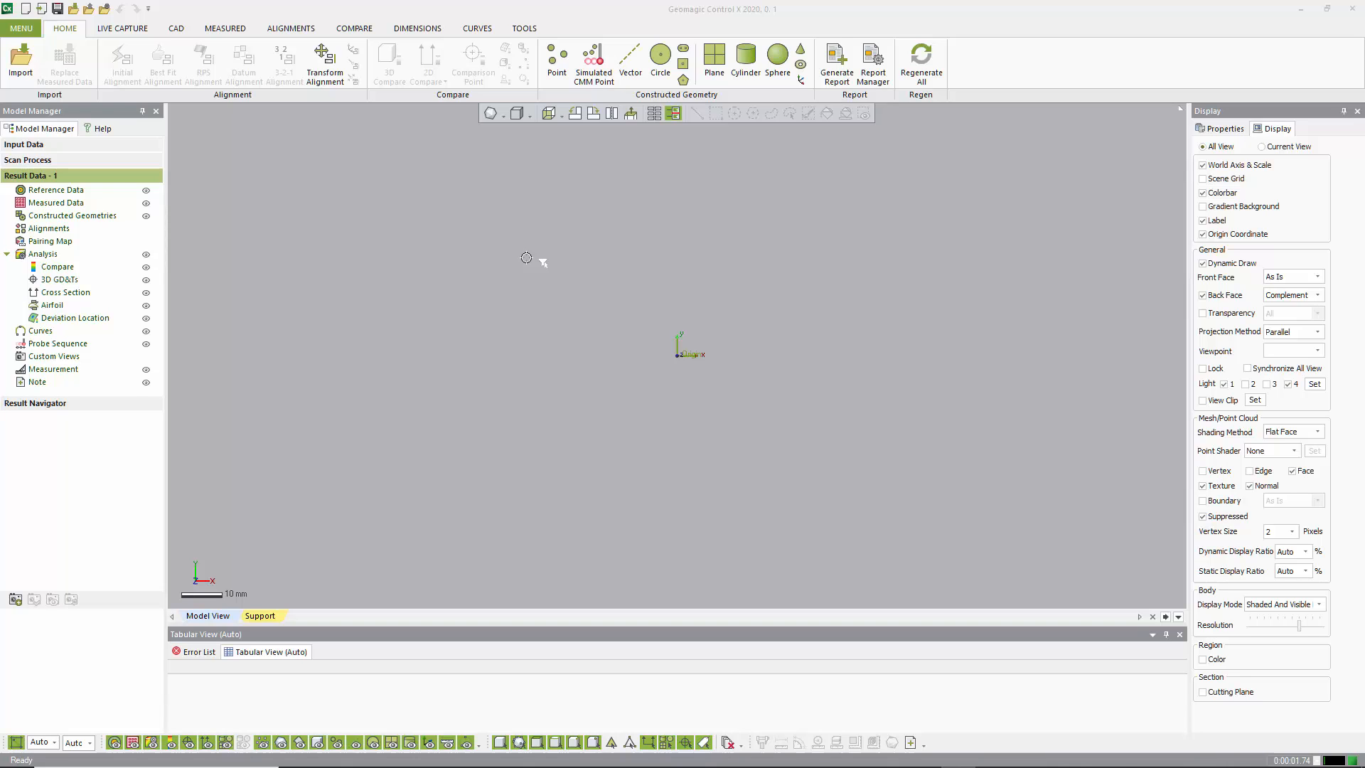
Import Injector link.stl and Injector link.stp as scan and CAD without aligning.
{"action": "left_click", "coordinate": [20, 61]}
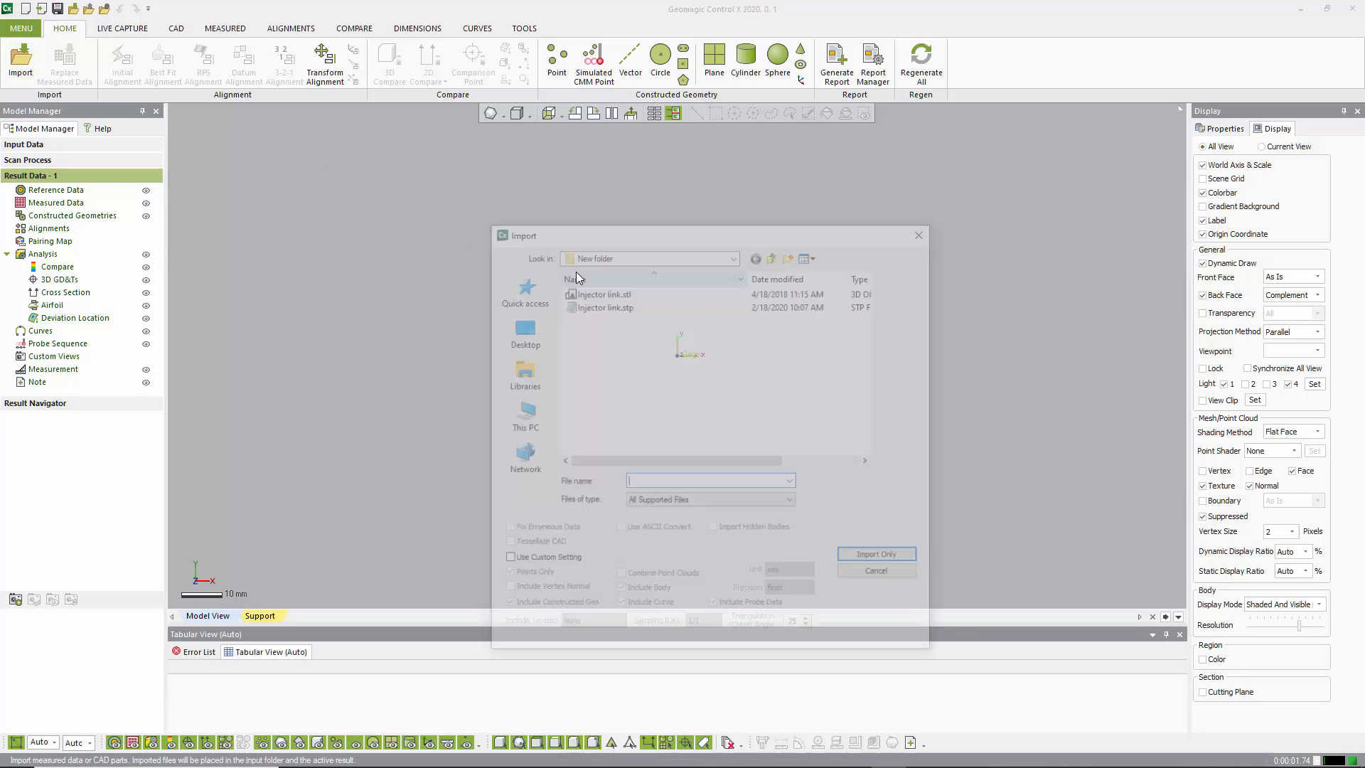
{"action": "left_click", "coordinate": [605, 304]}
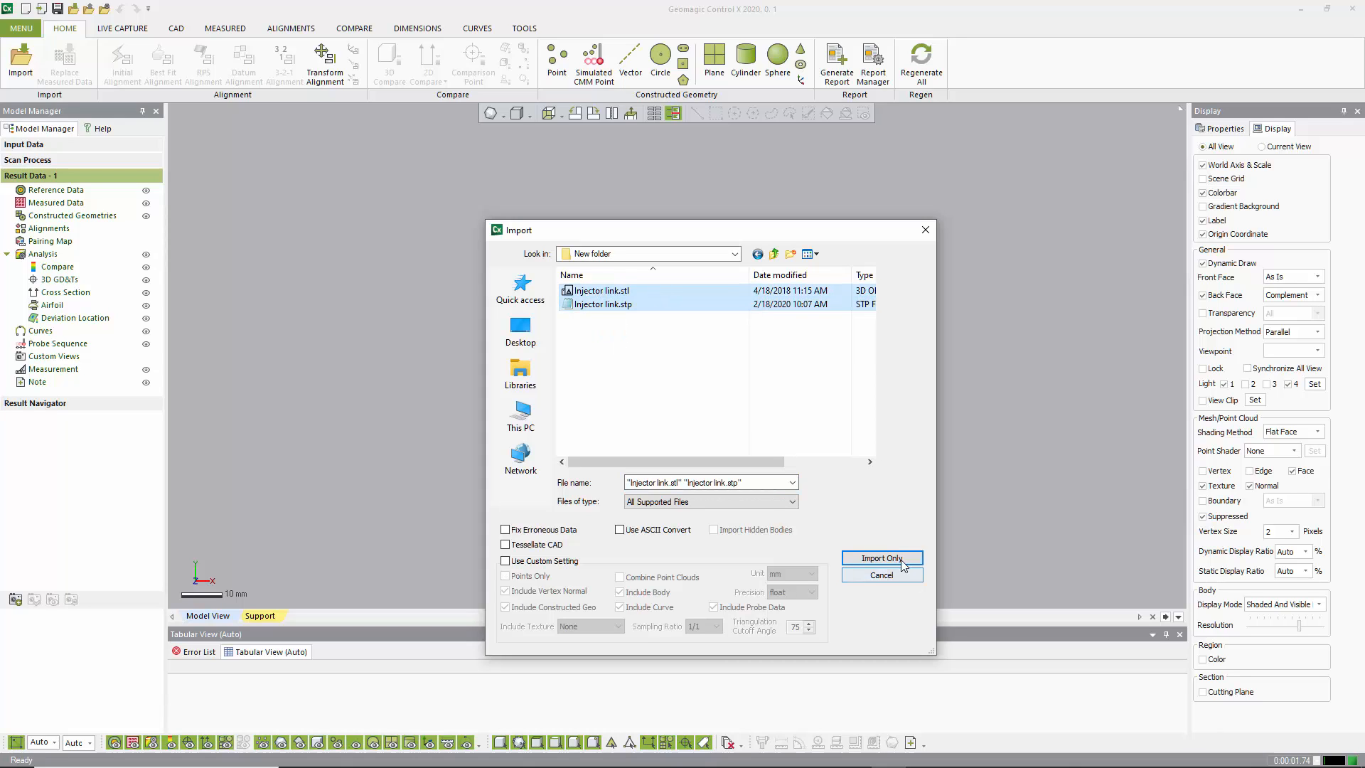
{"action": "left_click", "coordinate": [881, 558]}
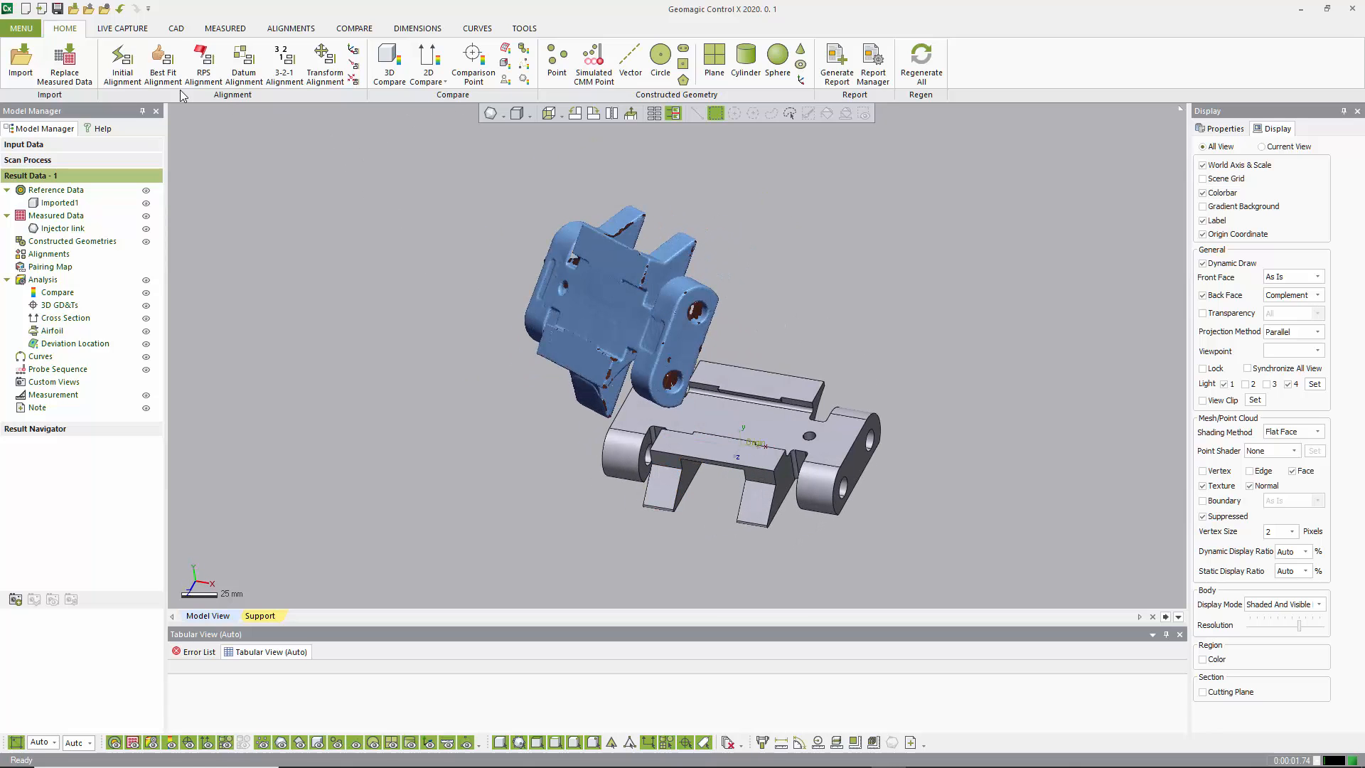
Run Initial Alignment to overlay the injector link scan on the CAD, giving RMS 0.17.
{"action": "left_click", "coordinate": [122, 62]}
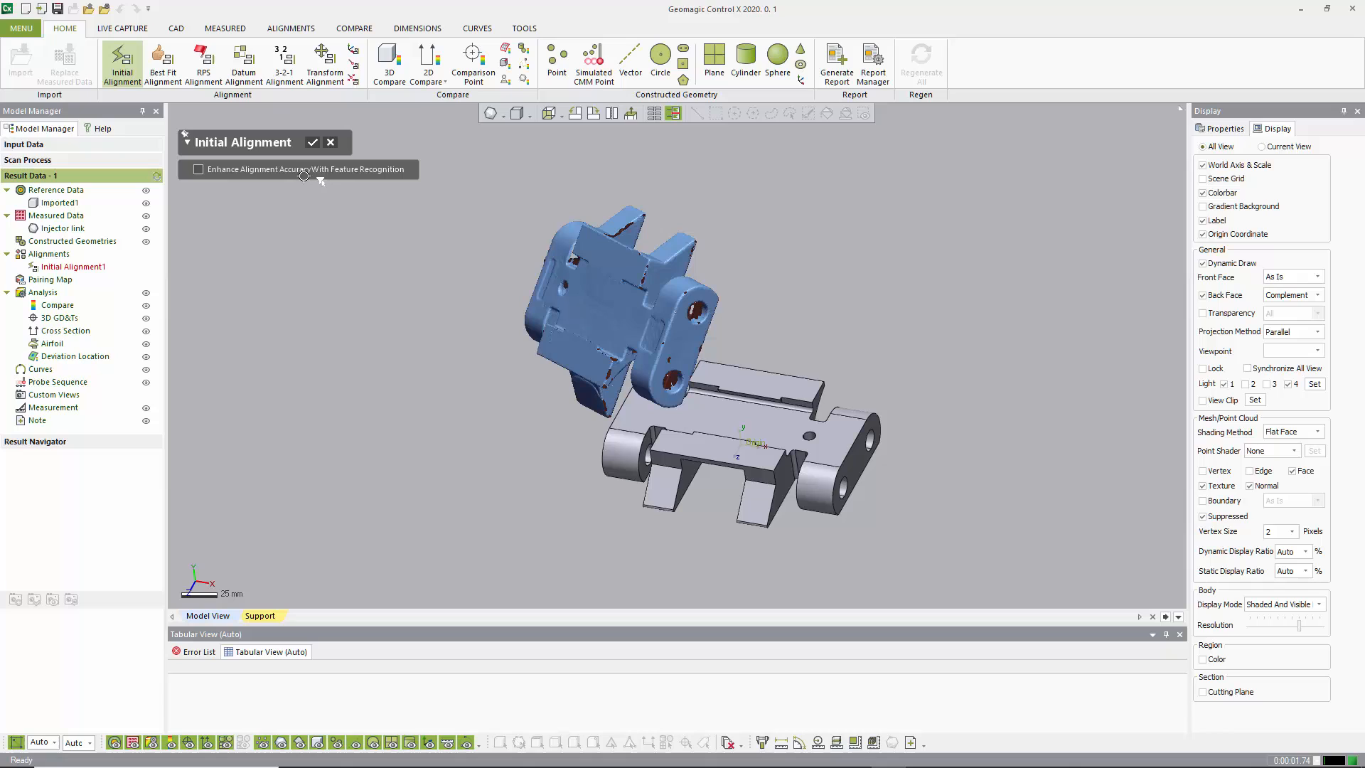
{"action": "left_click", "coordinate": [311, 143]}
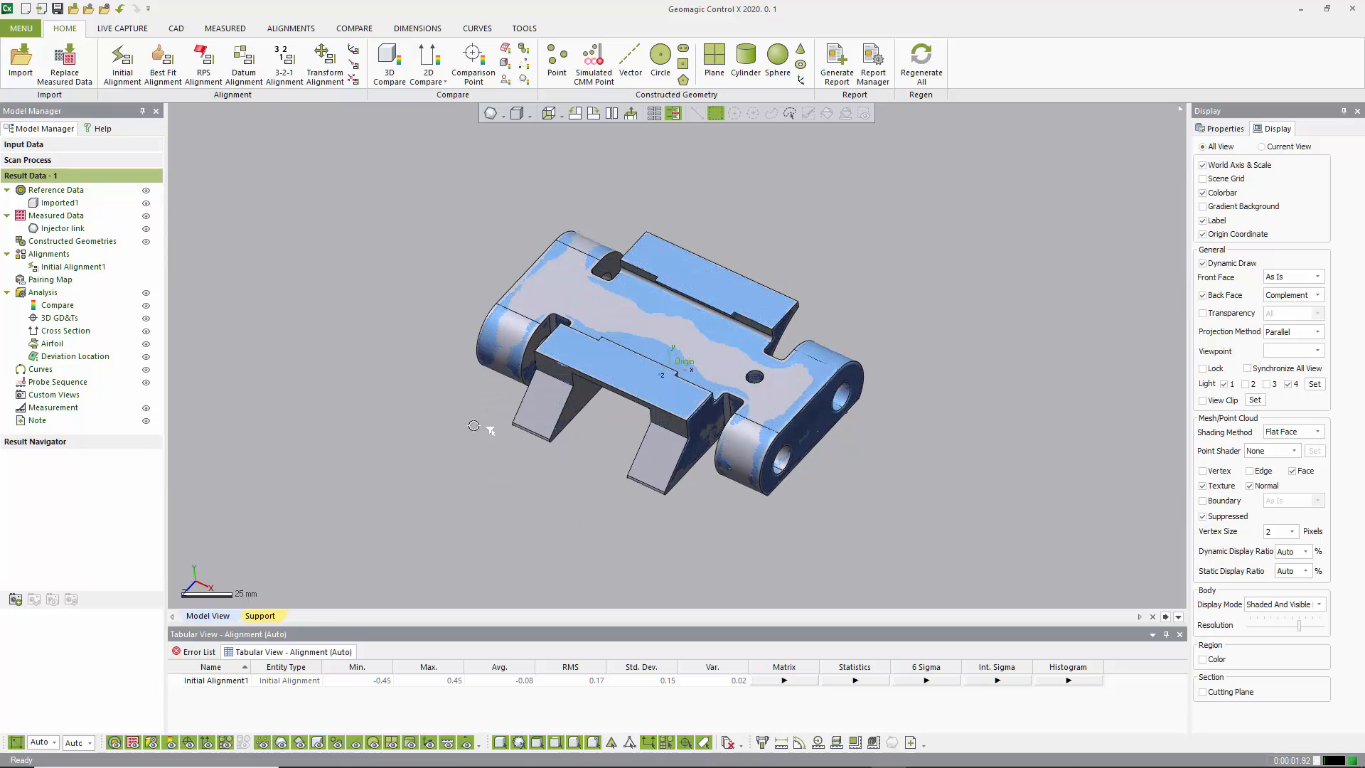
{"action": "mouse_move", "coordinate": [162, 65]}
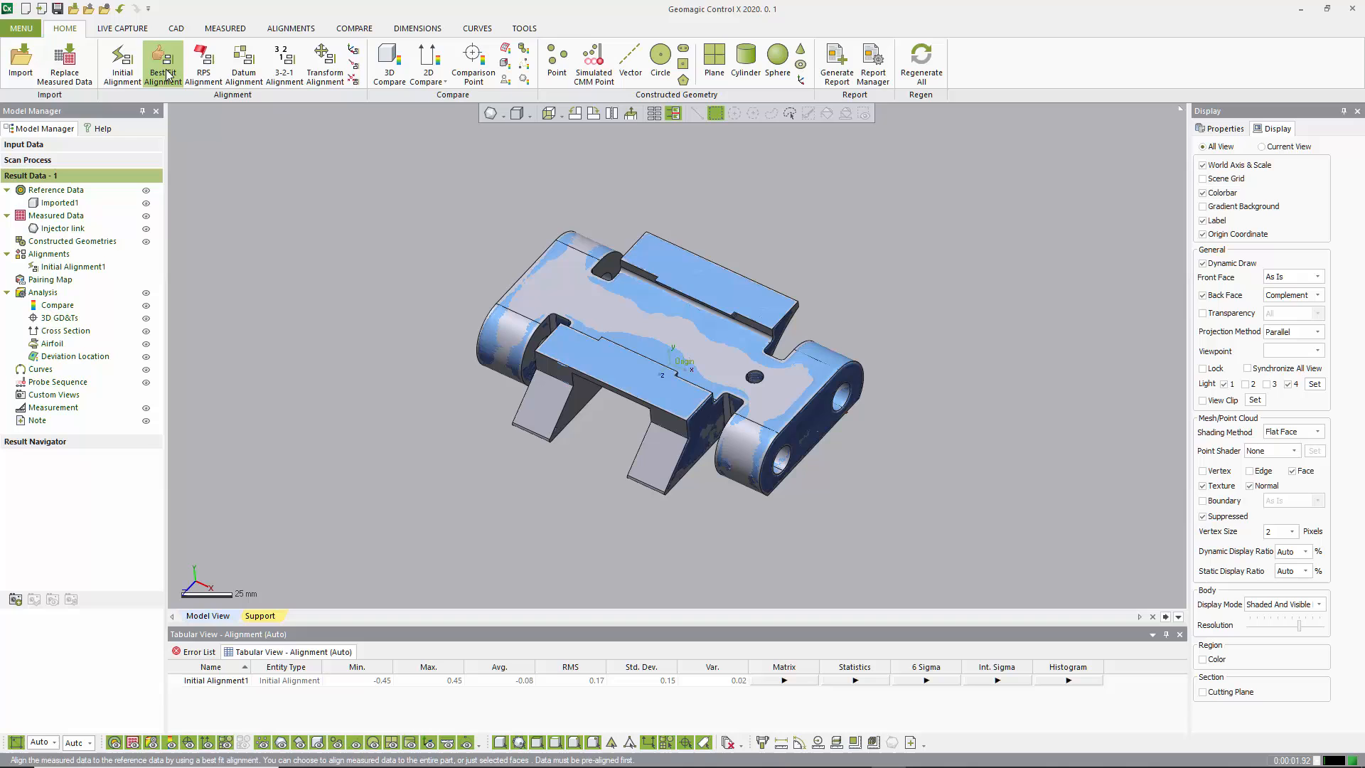
Refine with a Best Fit Alignment on selected end faces, lowering RMS to 0.1.
{"action": "left_click", "coordinate": [162, 61]}
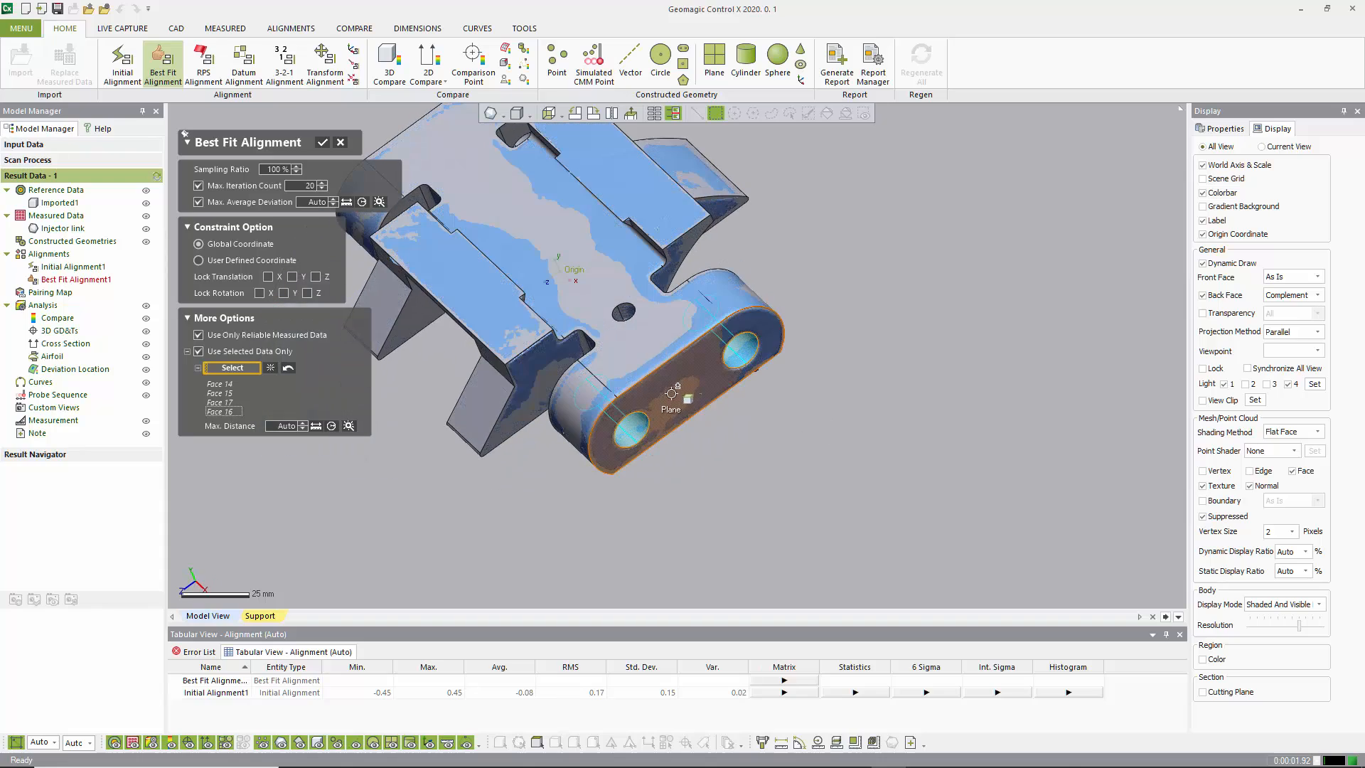
{"action": "left_click_drag", "start_coordinate": [671, 392], "coordinate": [679, 453]}
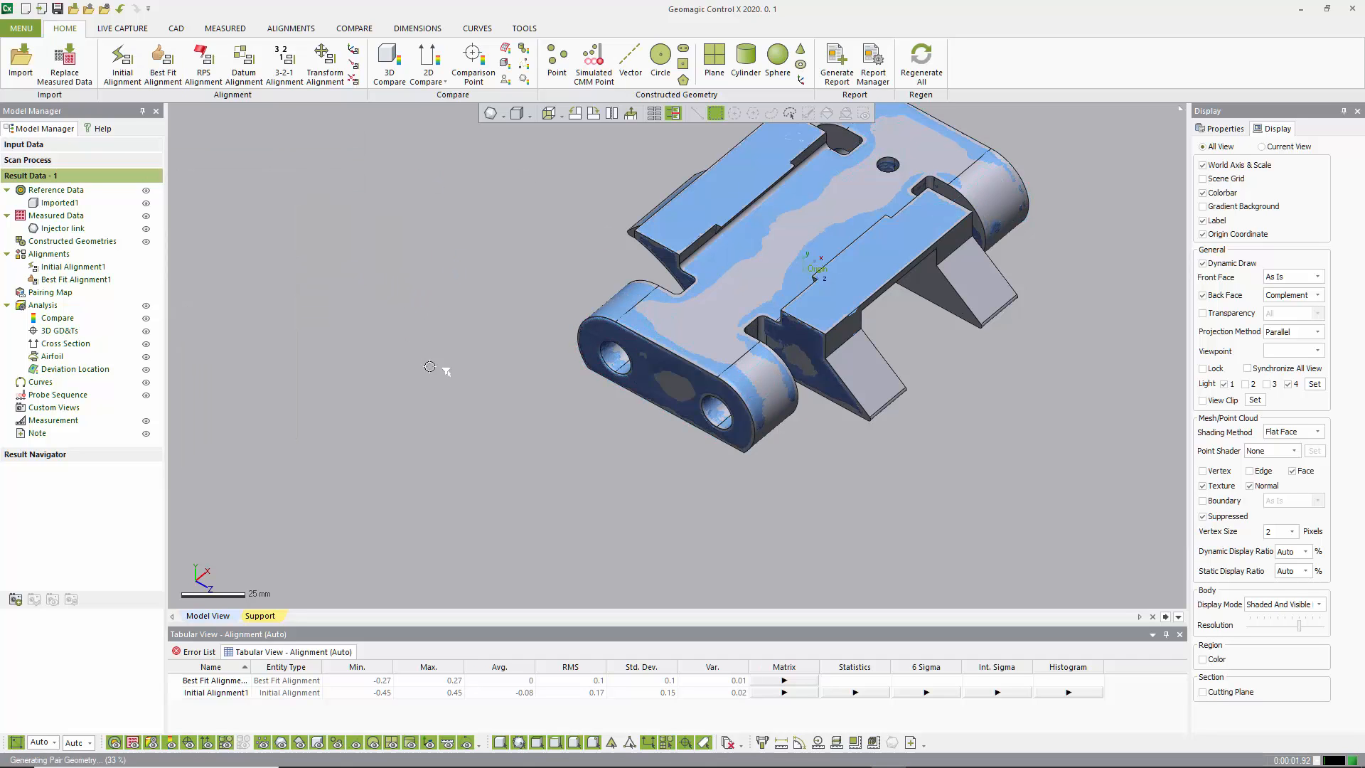
{"action": "left_click", "coordinate": [549, 113]}
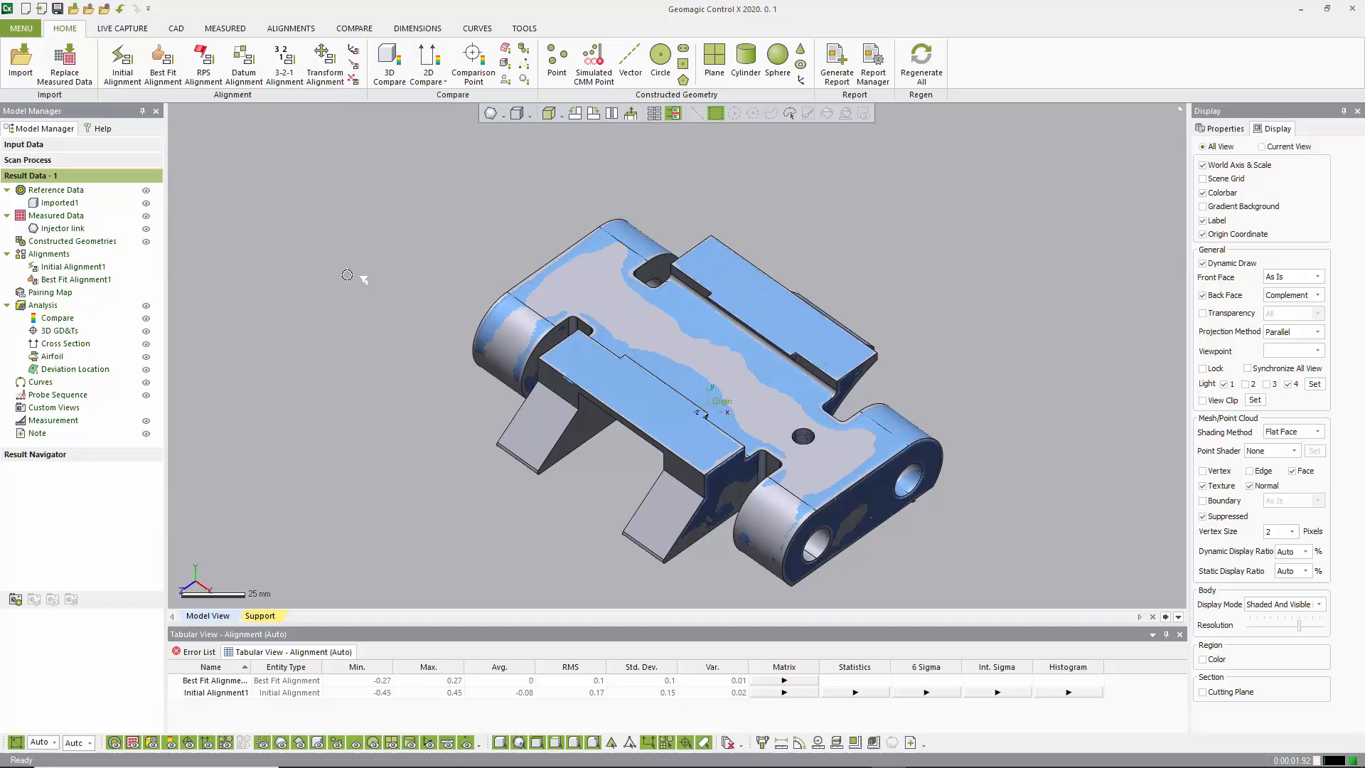
{"action": "mouse_move", "coordinate": [375, 137]}
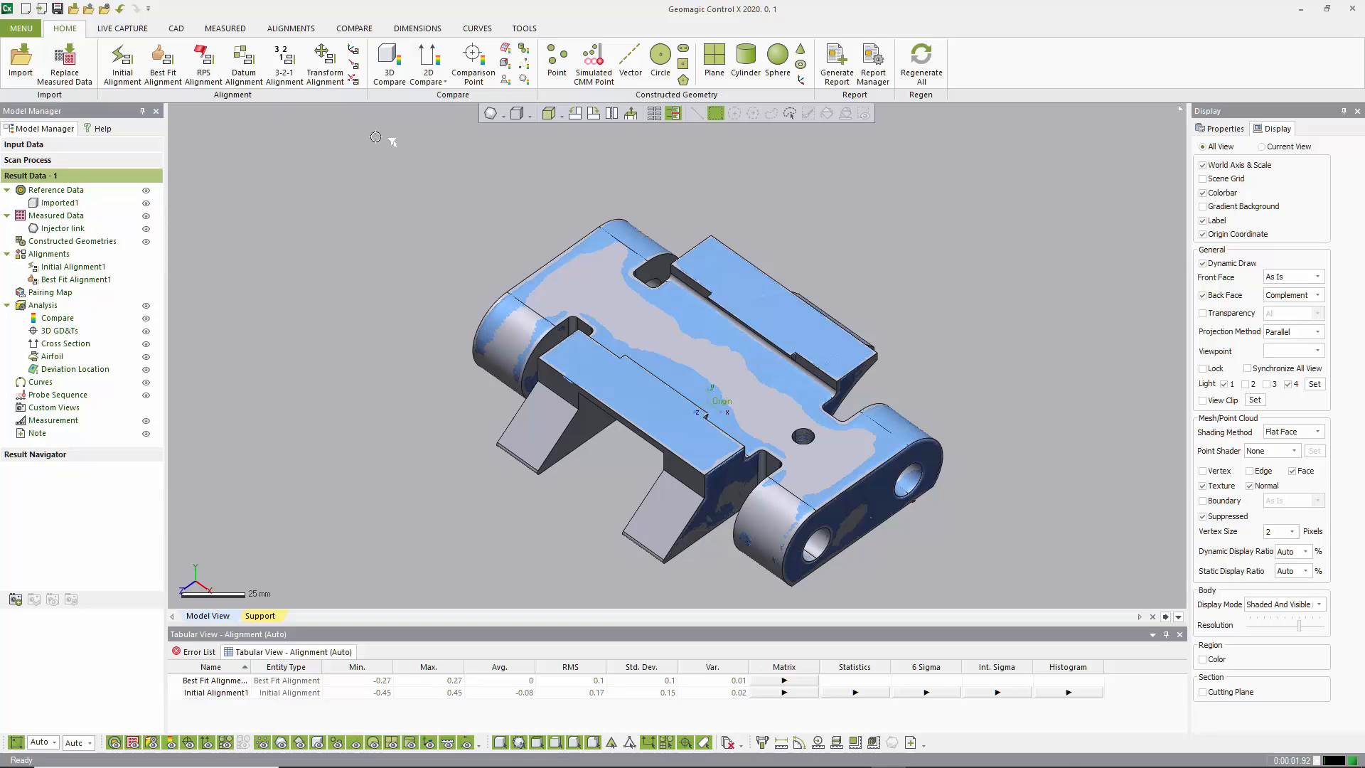
{"action": "mouse_move", "coordinate": [389, 66]}
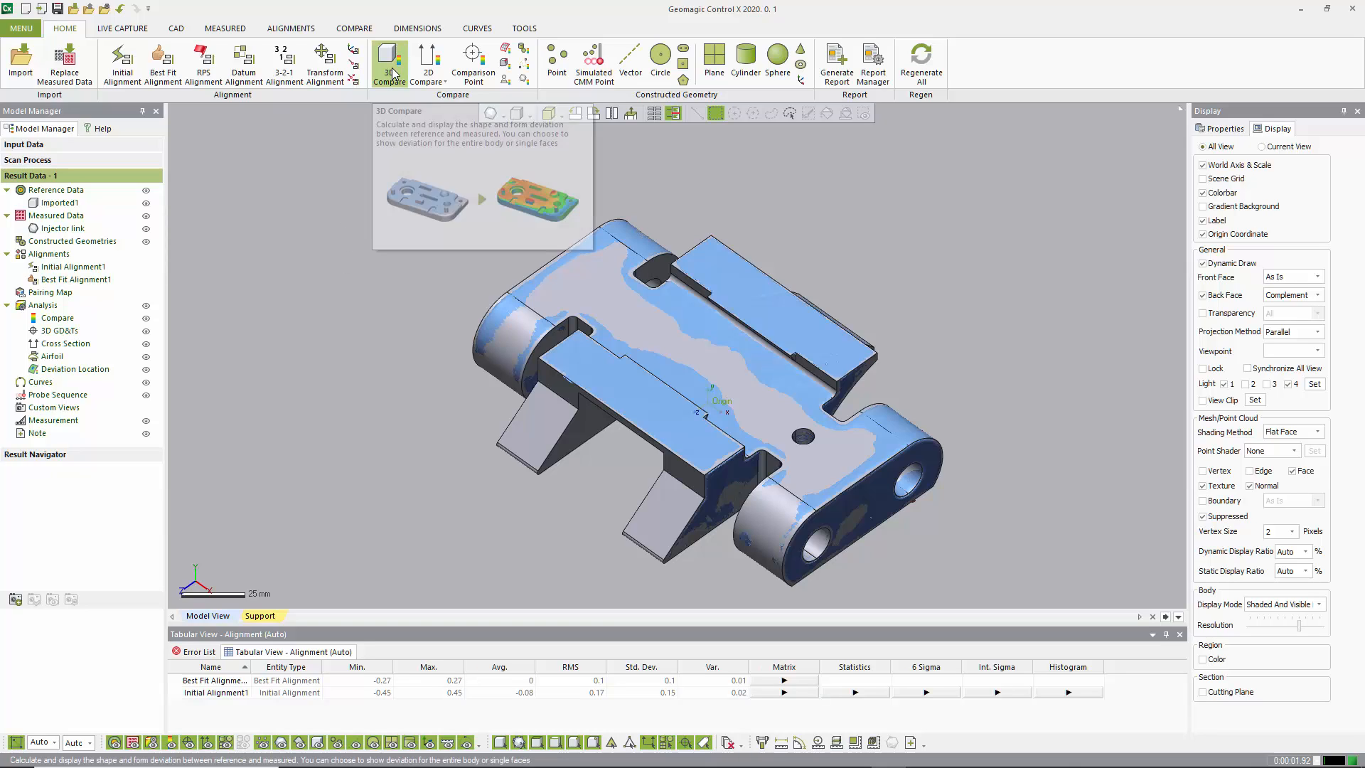
Create a Shape, Shortest 3D Compare with ±0.1 tolerance, then inspect the top.
{"action": "left_click", "coordinate": [389, 63]}
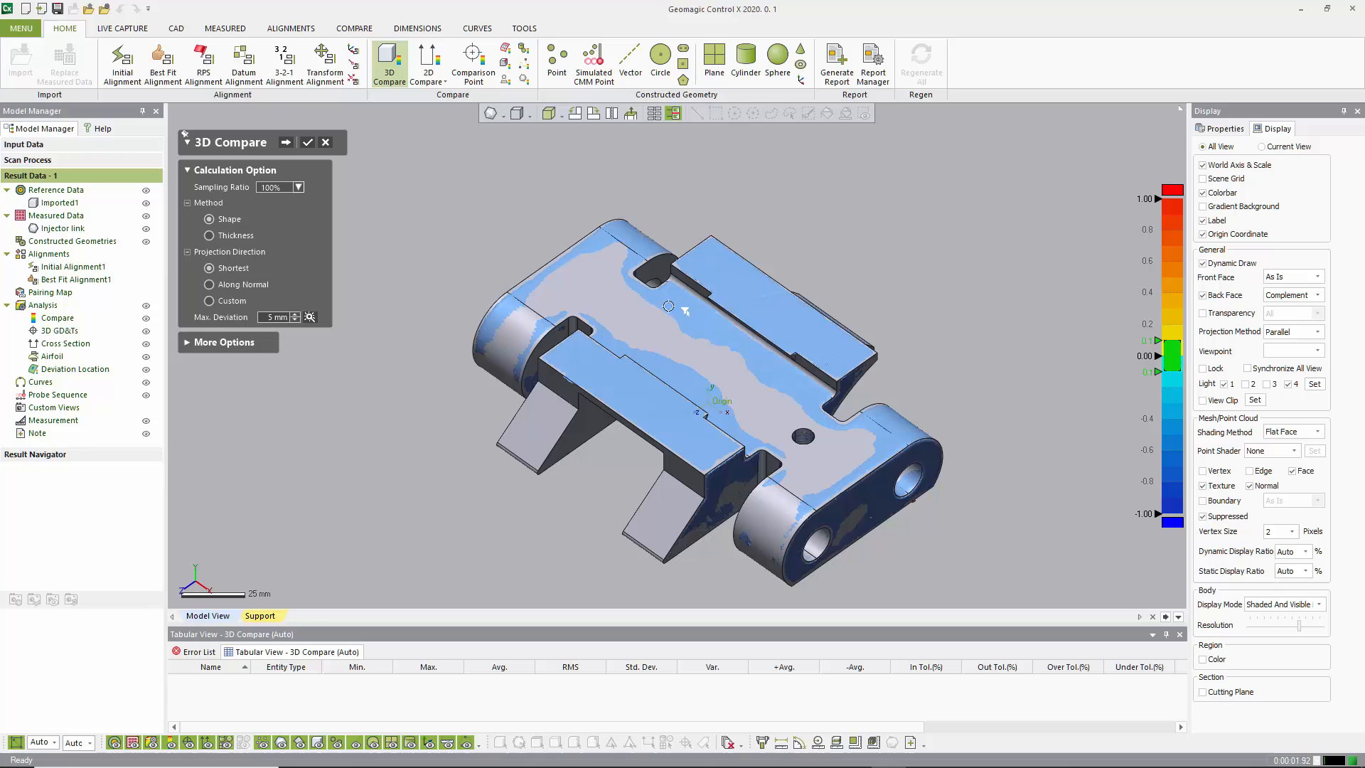
{"action": "mouse_move", "coordinate": [679, 291]}
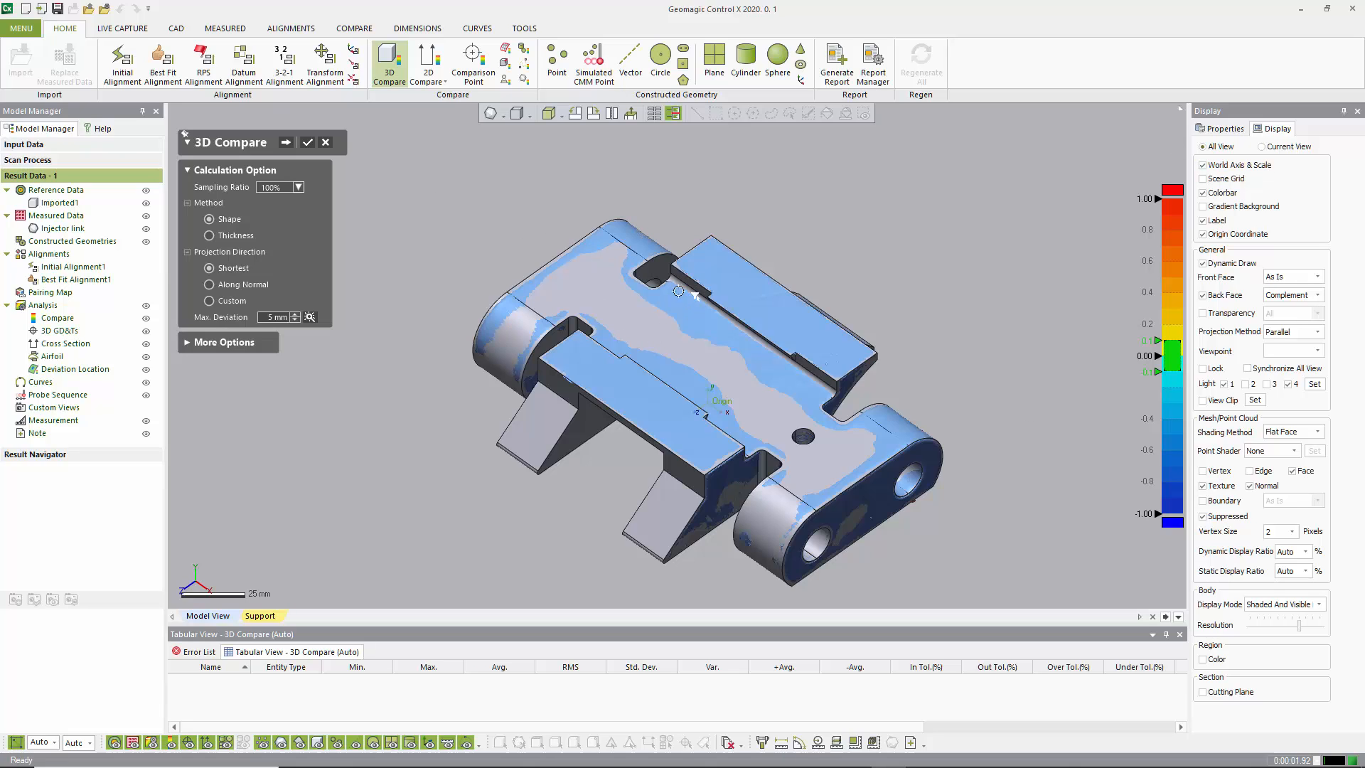
{"action": "mouse_move", "coordinate": [597, 300]}
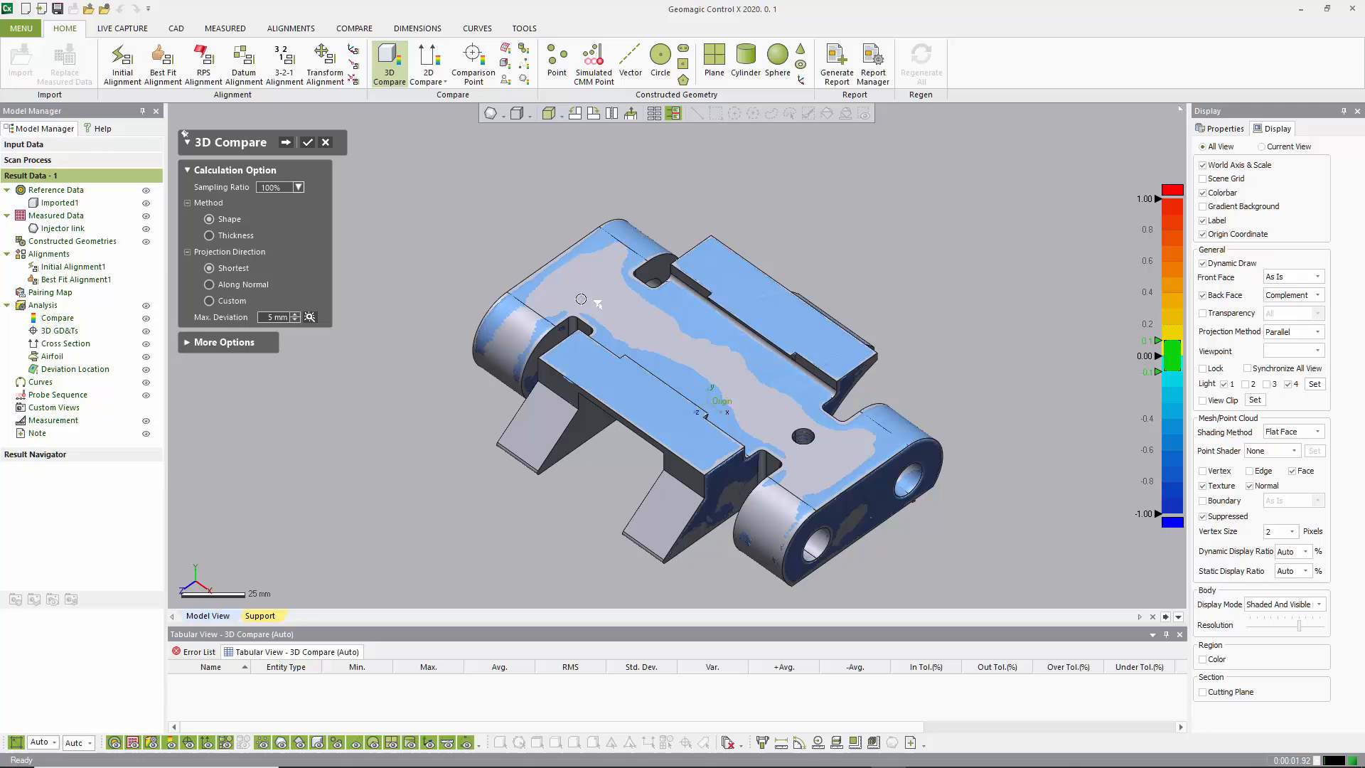
{"action": "mouse_move", "coordinate": [369, 225]}
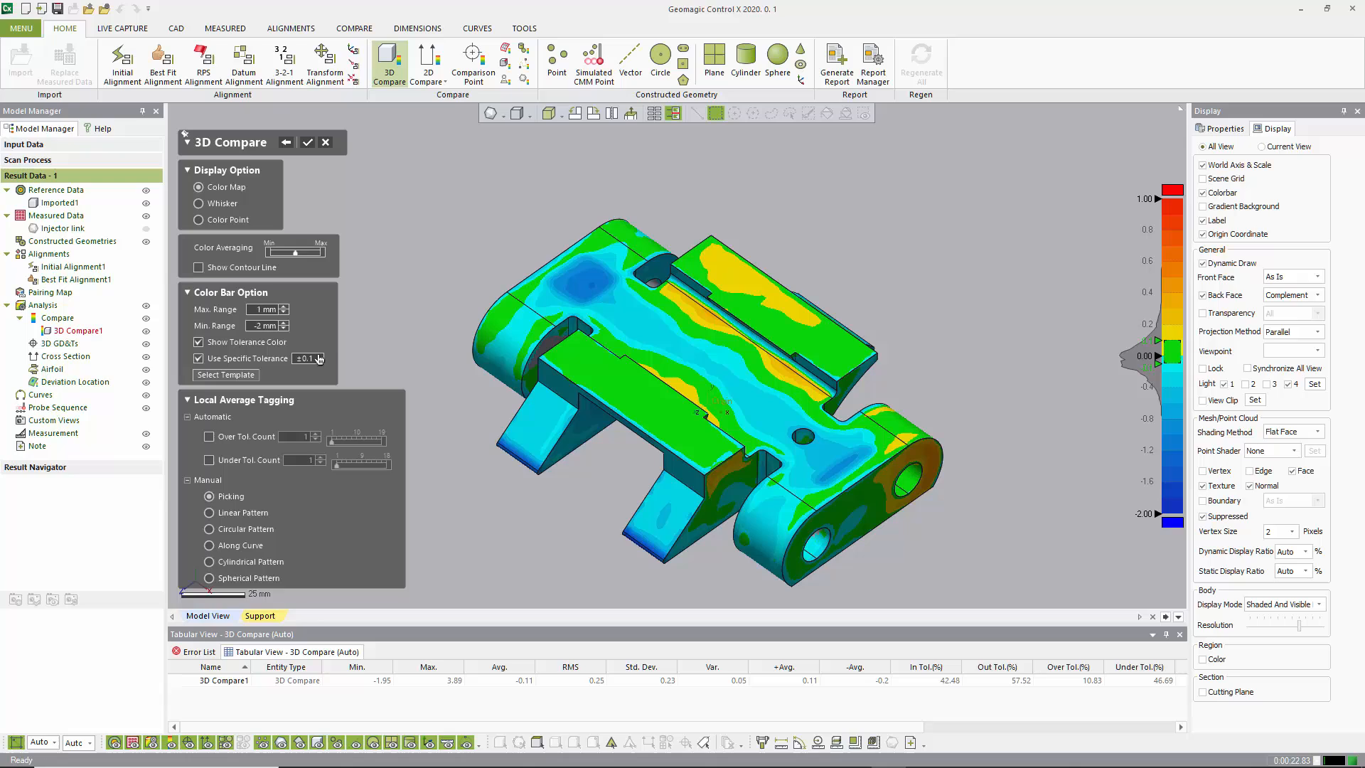
{"action": "mouse_move", "coordinate": [793, 325]}
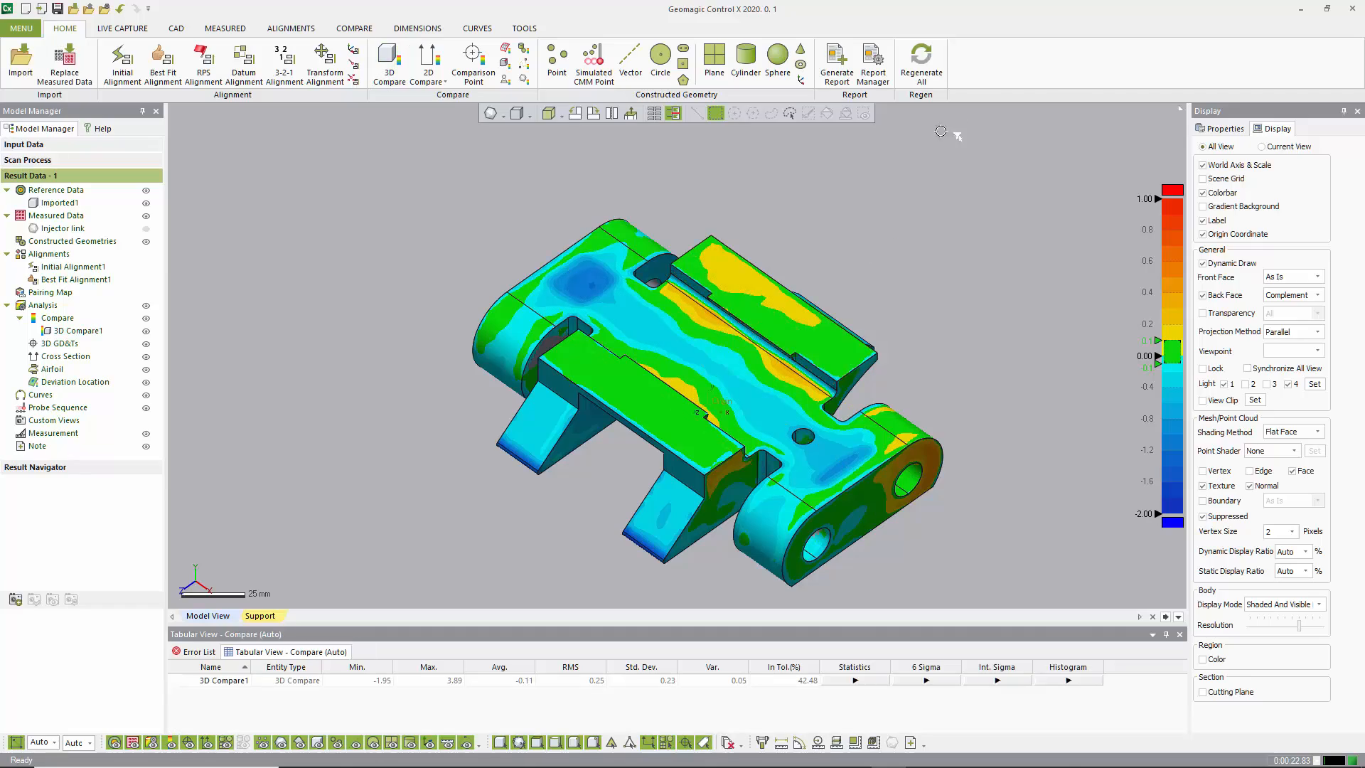
{"action": "left_click_drag", "start_coordinate": [940, 131], "coordinate": [403, 359]}
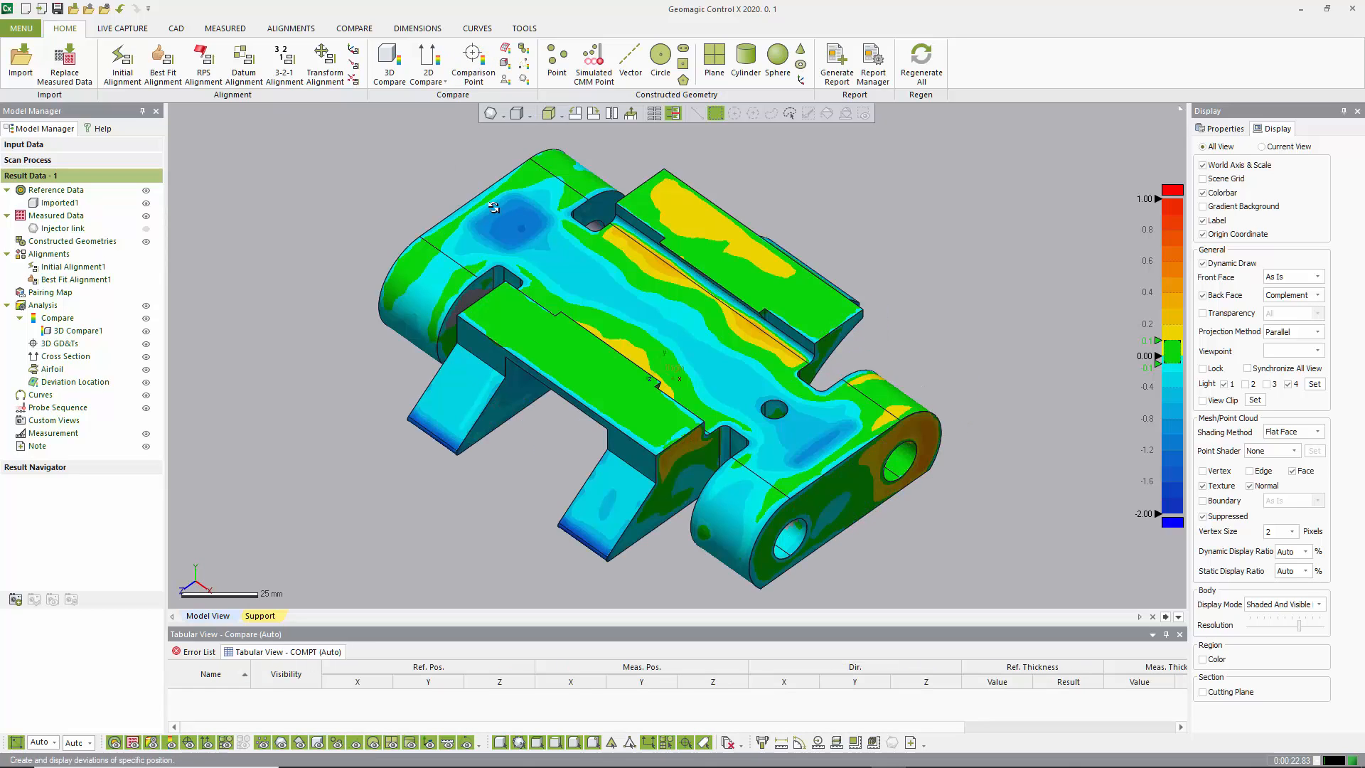
Place deviation tags on the blue area, yellow top face and orange end boss.
{"action": "left_click", "coordinate": [473, 61]}
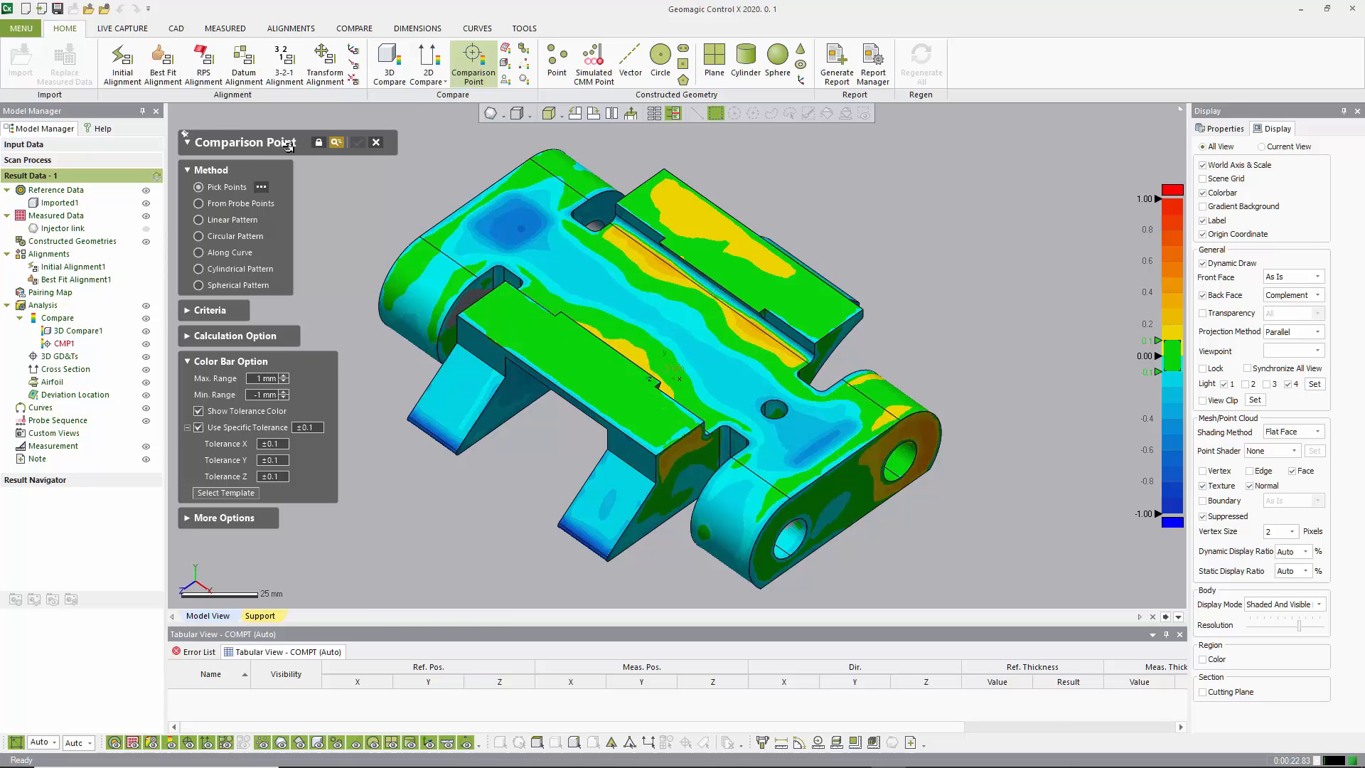
{"action": "left_click", "coordinate": [523, 230]}
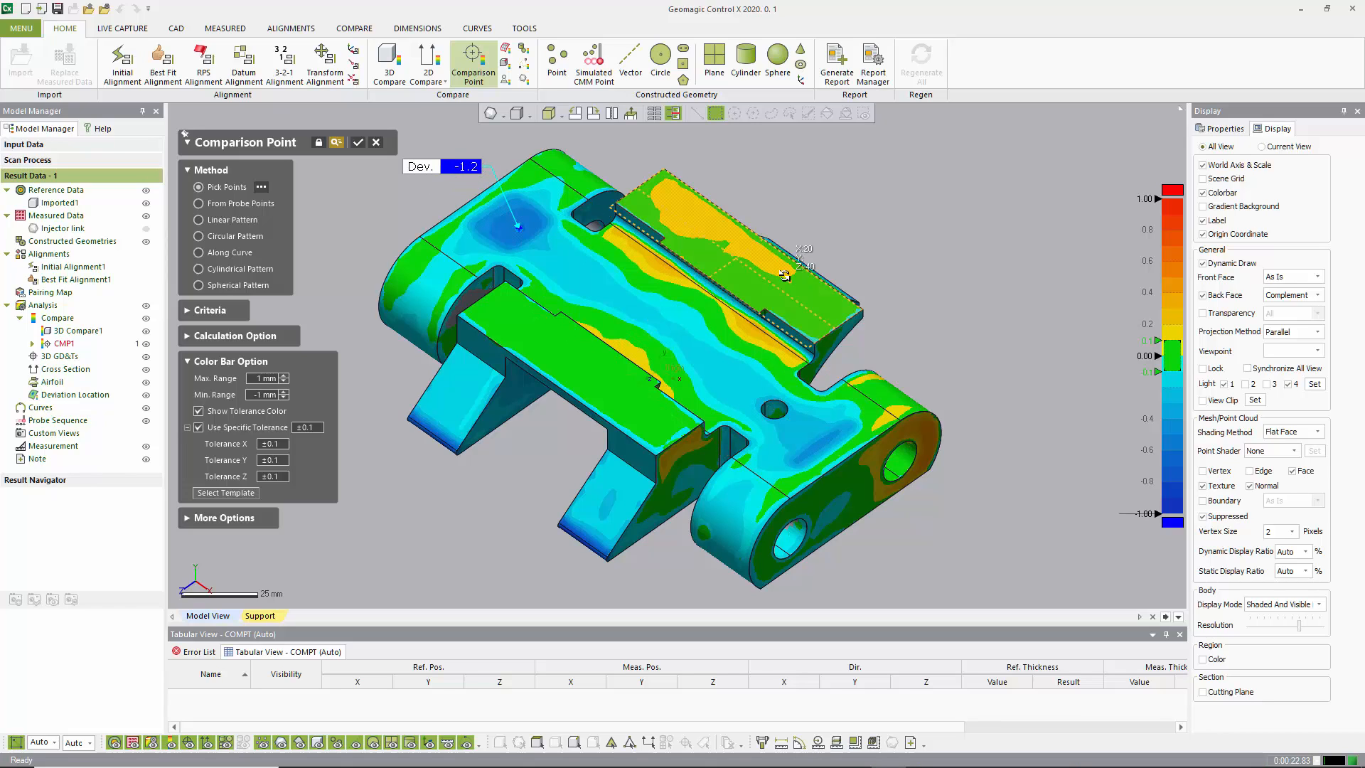
{"action": "left_click", "coordinate": [788, 272]}
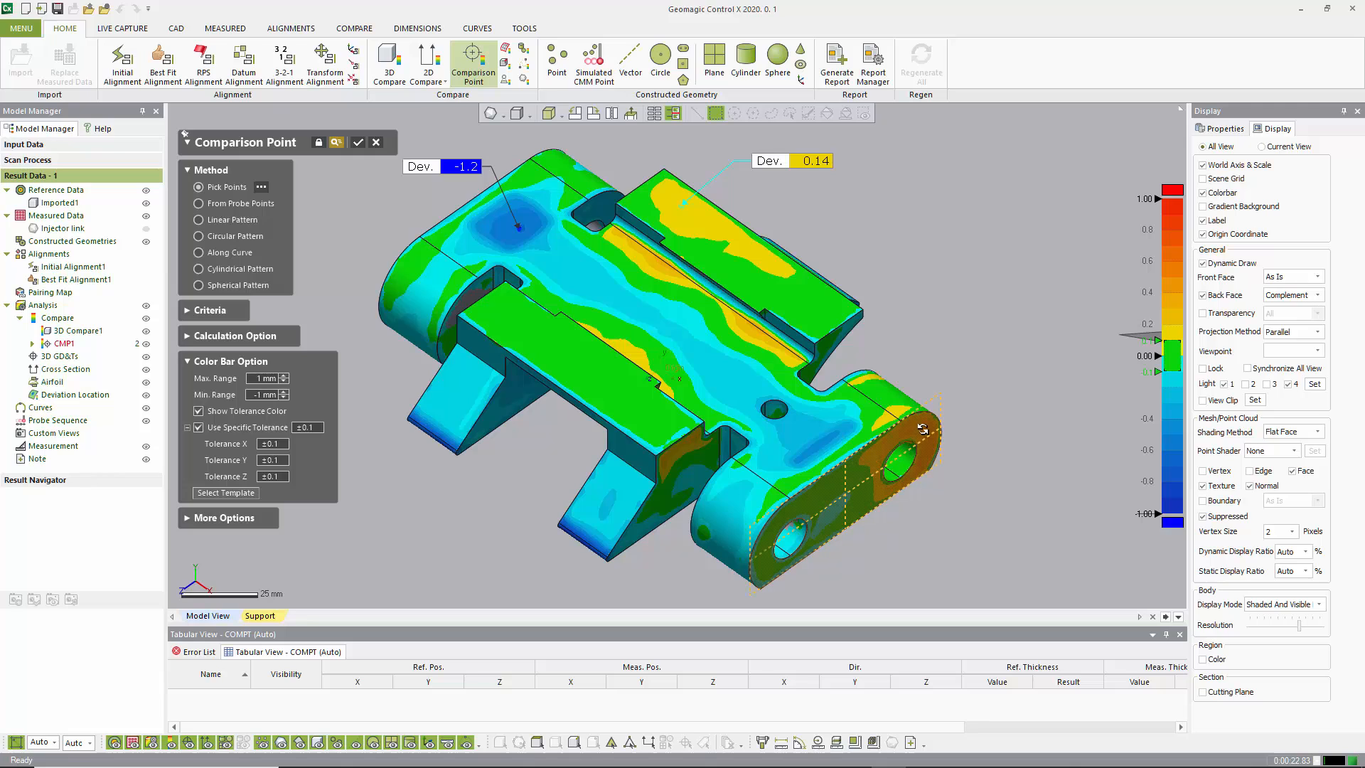
{"action": "left_click", "coordinate": [932, 424]}
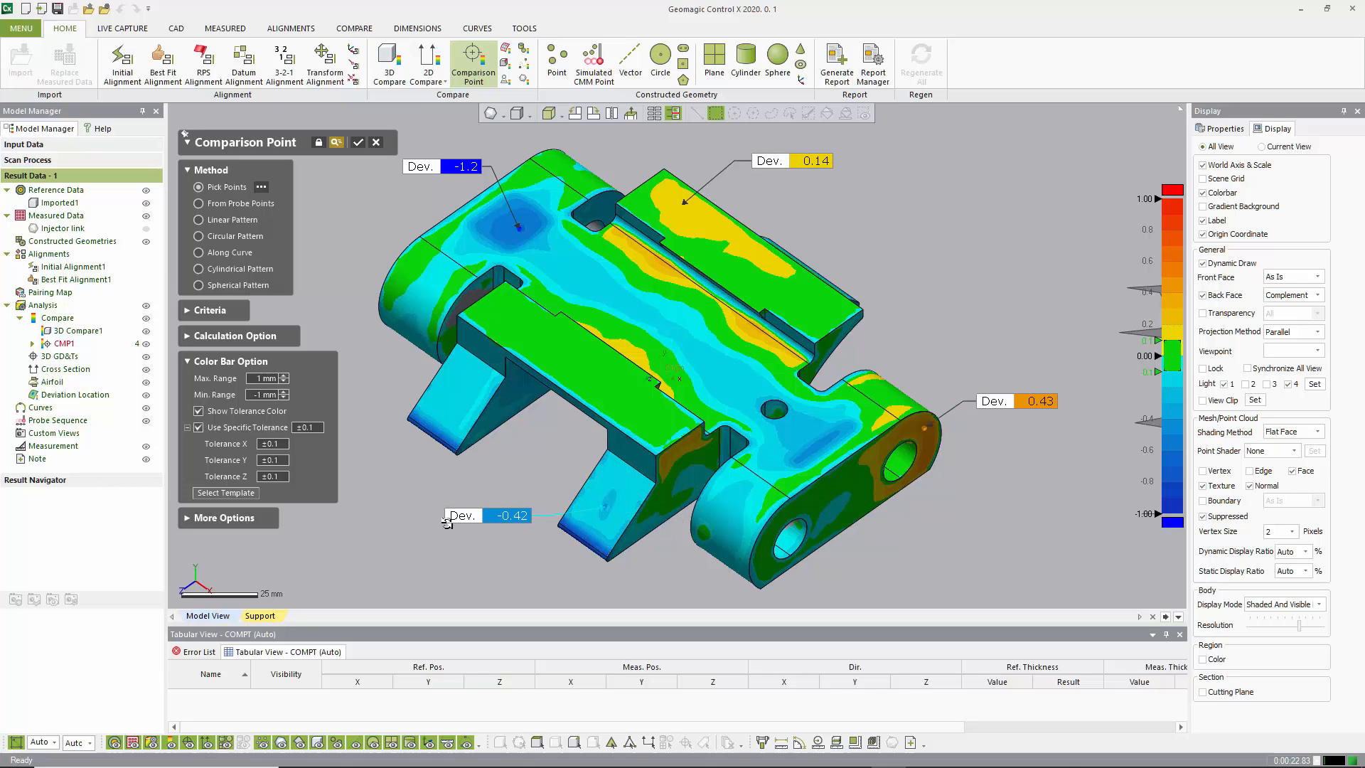
{"action": "left_click", "coordinate": [358, 142]}
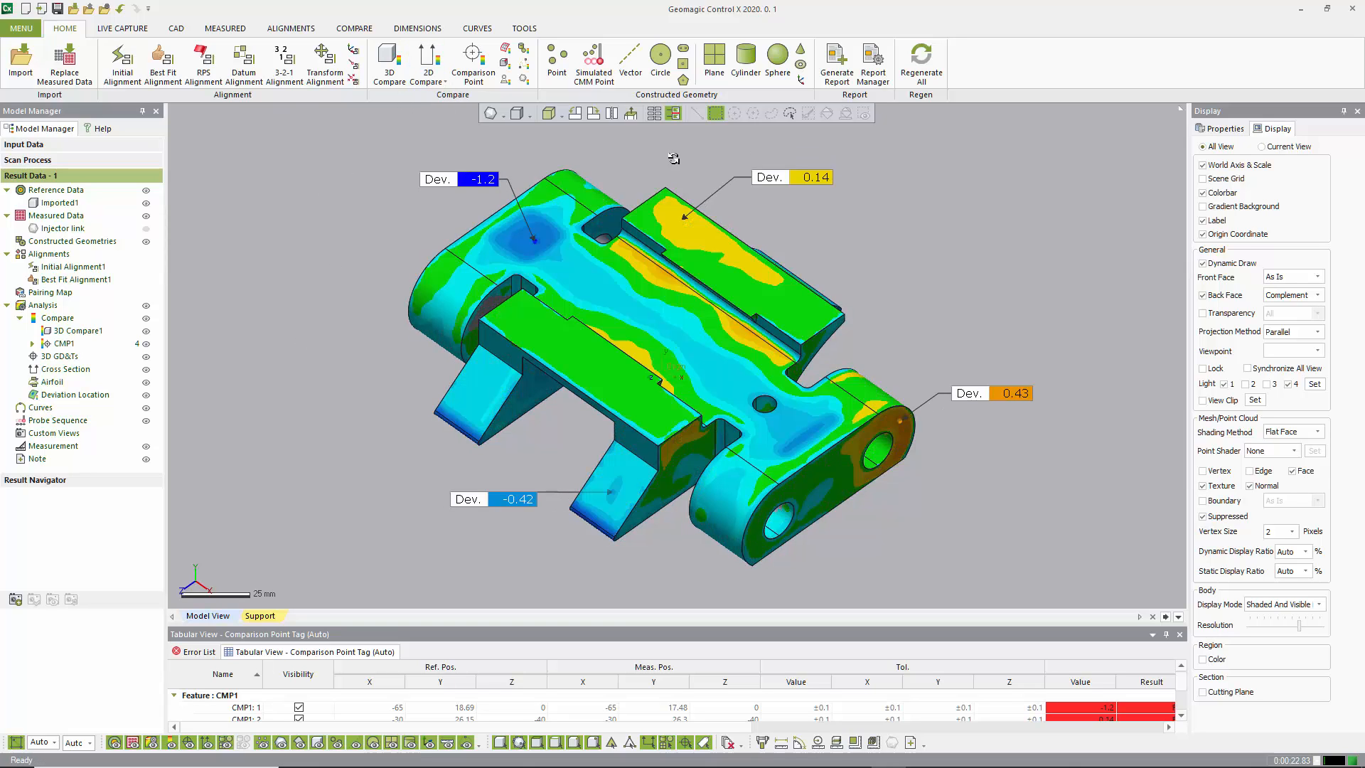
{"action": "mouse_move", "coordinate": [427, 61]}
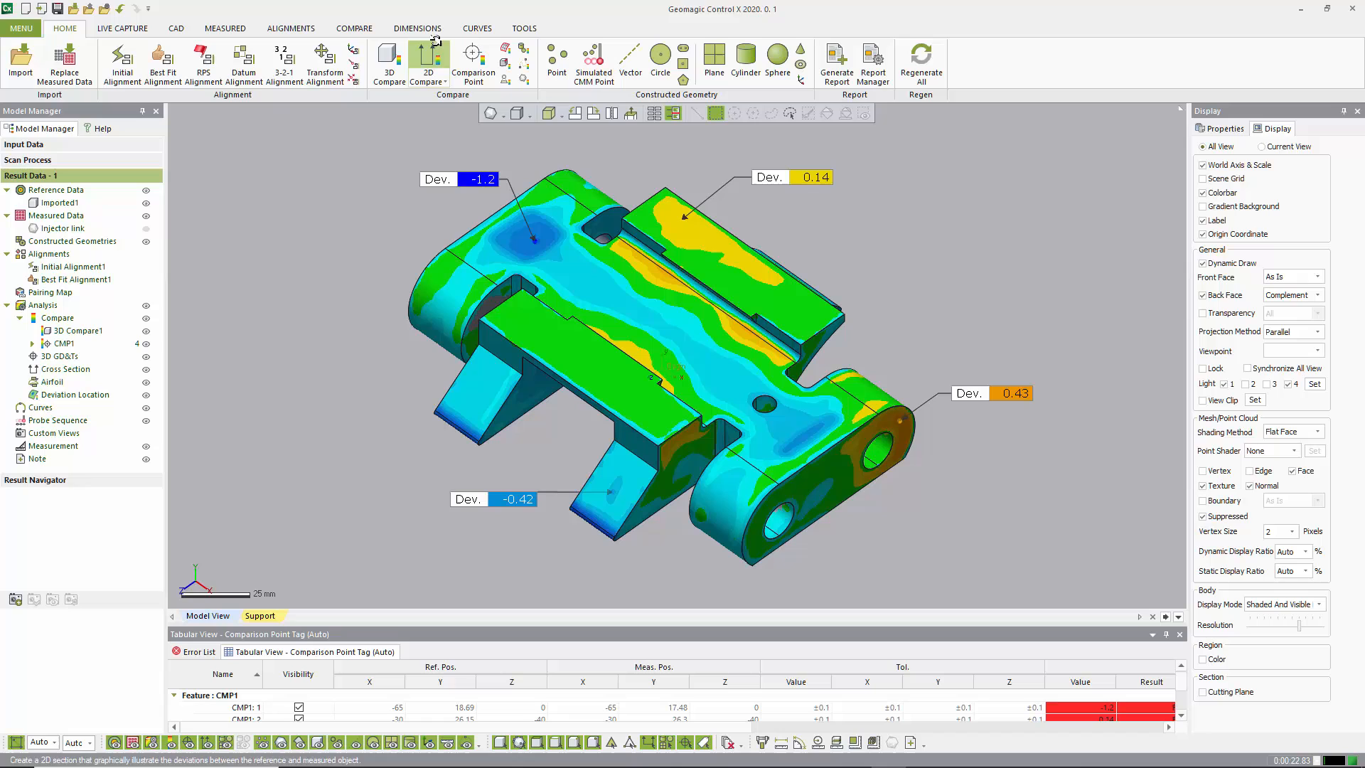
Add a 2D Compare section using an offset base plane and Shortest projection.
{"action": "left_click", "coordinate": [427, 63]}
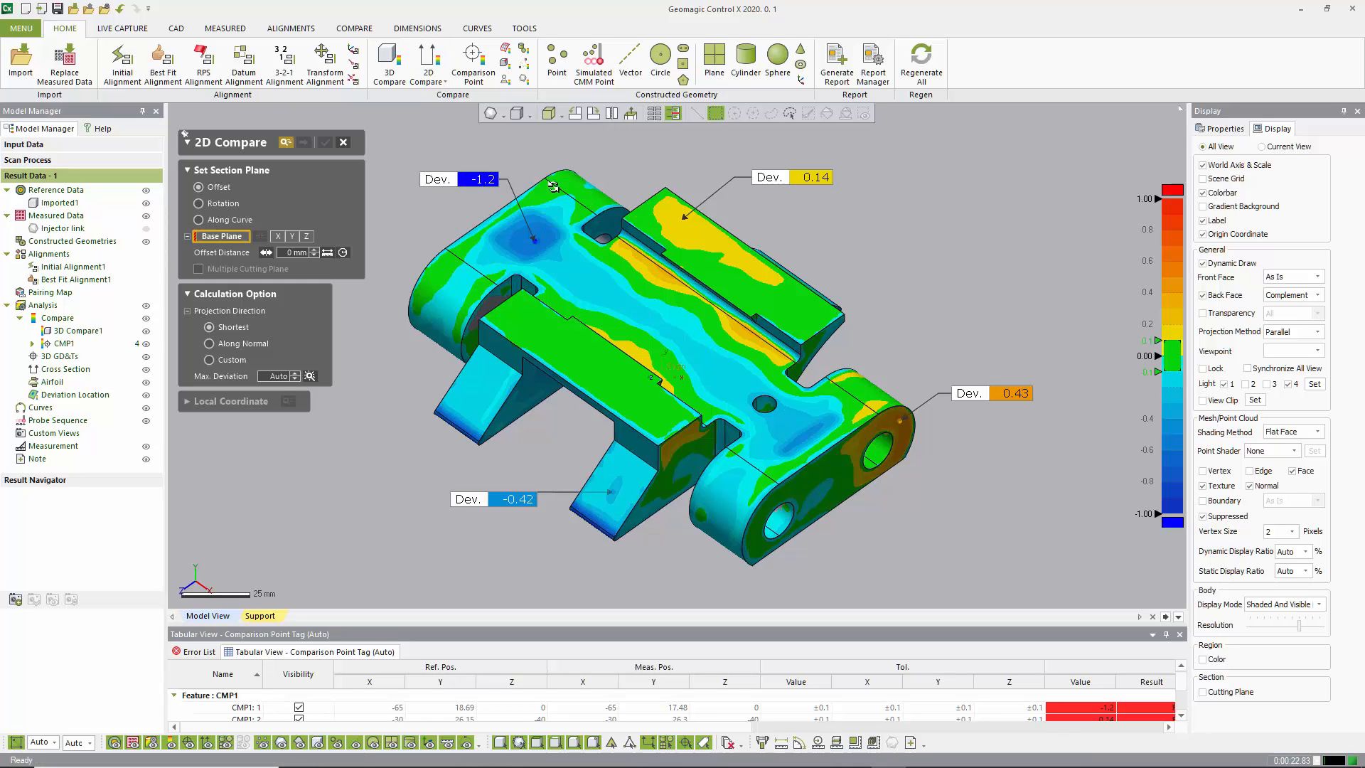
{"action": "left_click", "coordinate": [427, 62]}
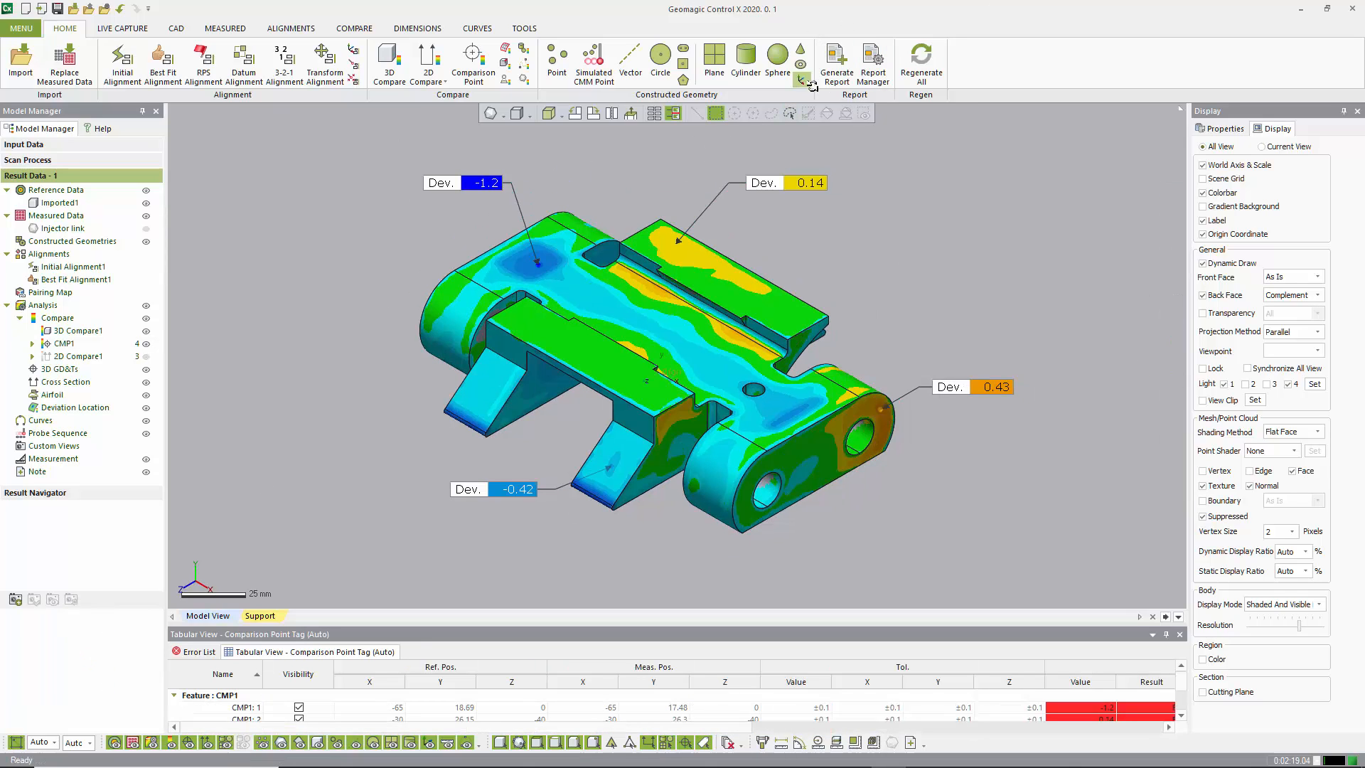
Generate an R3D Landscape report including Measured Data, Initial Alignment1 and CMP1.
{"action": "left_click", "coordinate": [835, 61]}
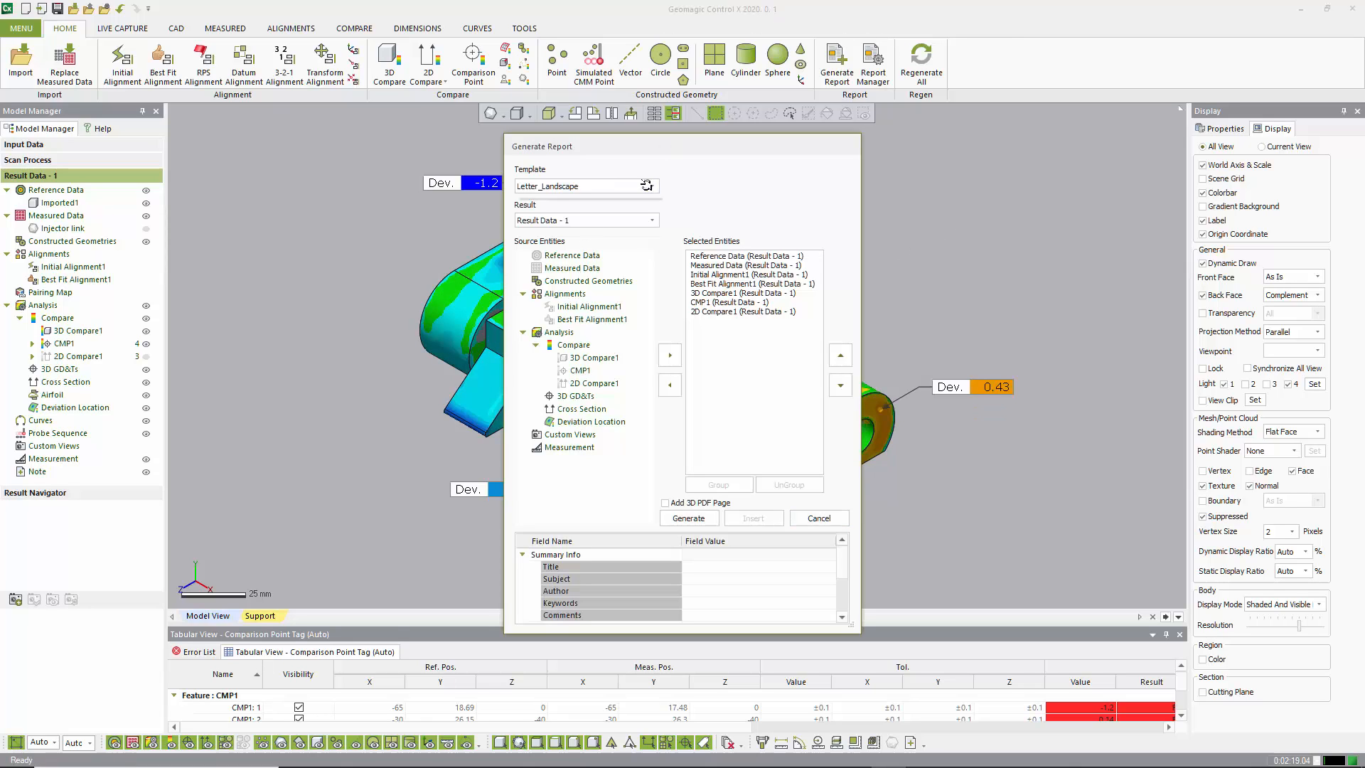
{"action": "left_click", "coordinate": [585, 185]}
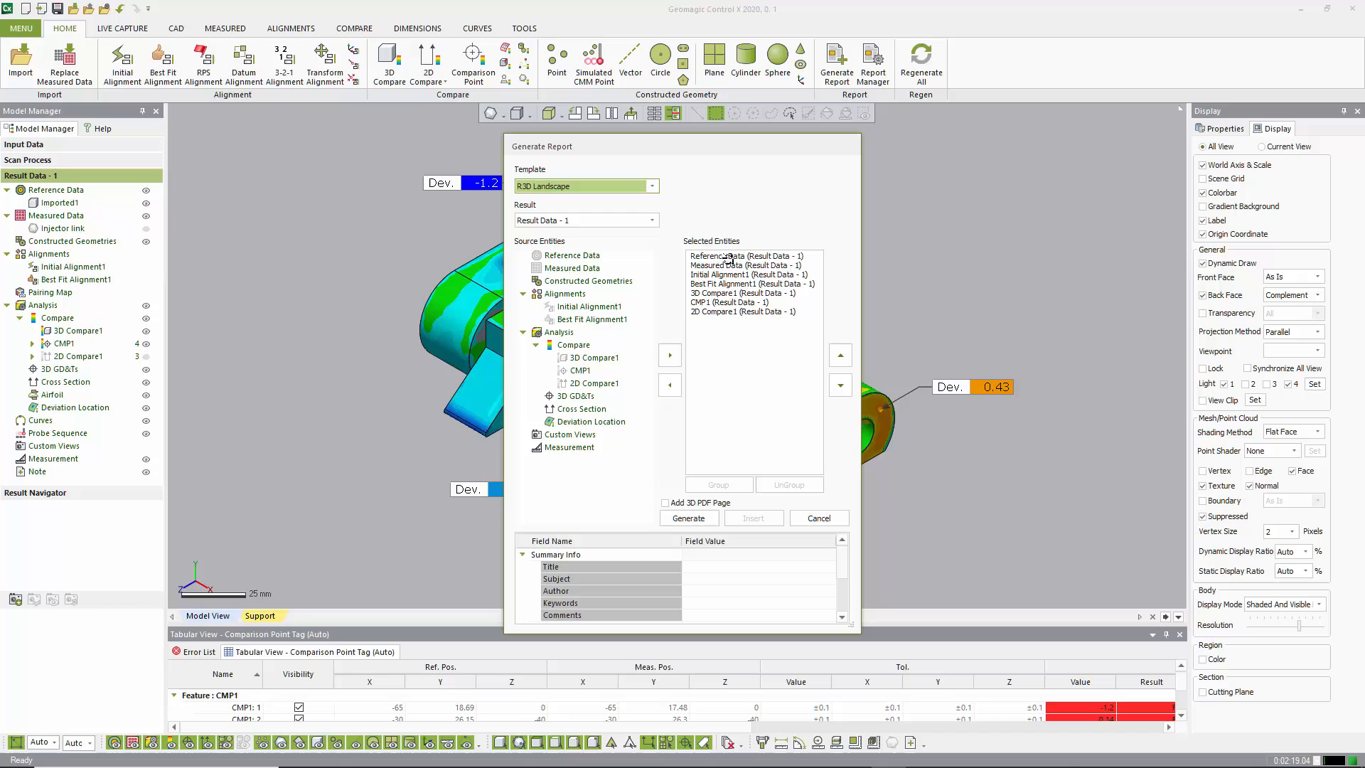
{"action": "left_click", "coordinate": [744, 264]}
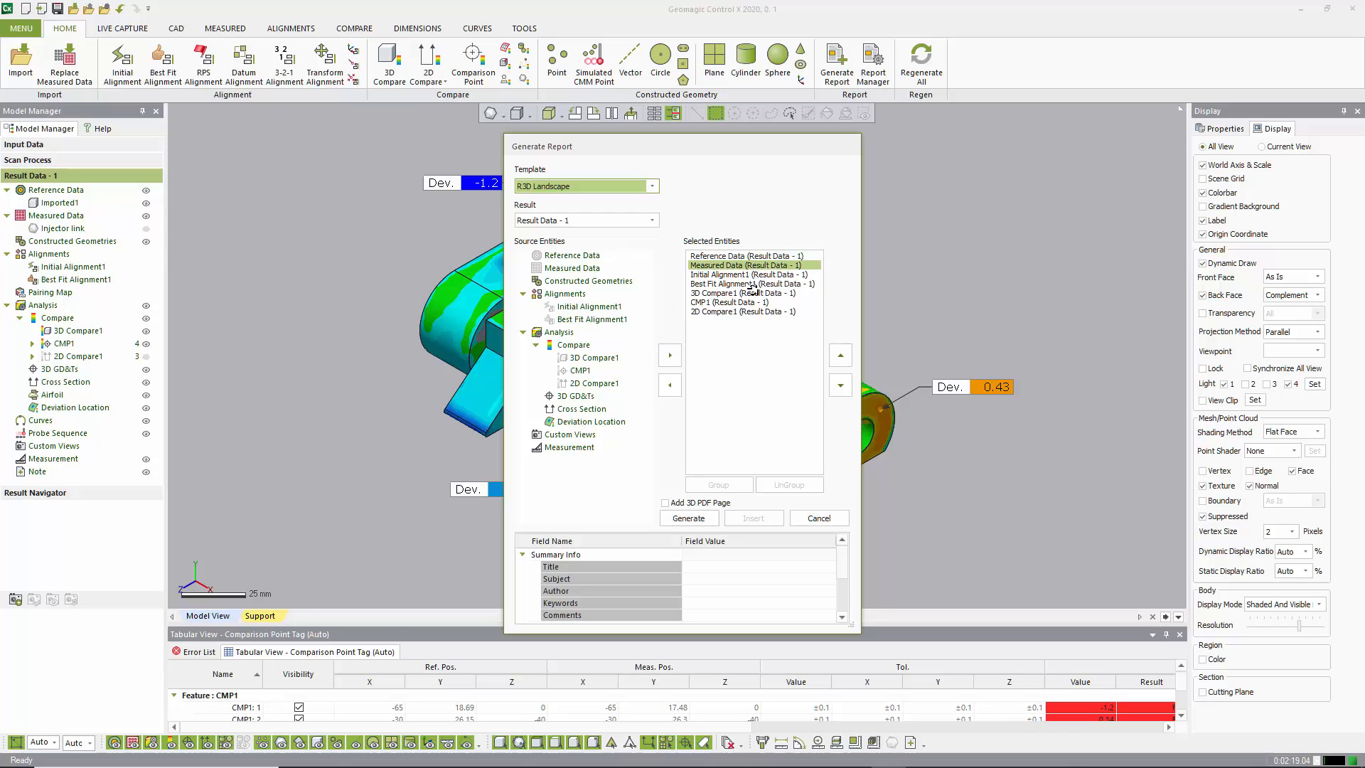
{"action": "left_click", "coordinate": [749, 274]}
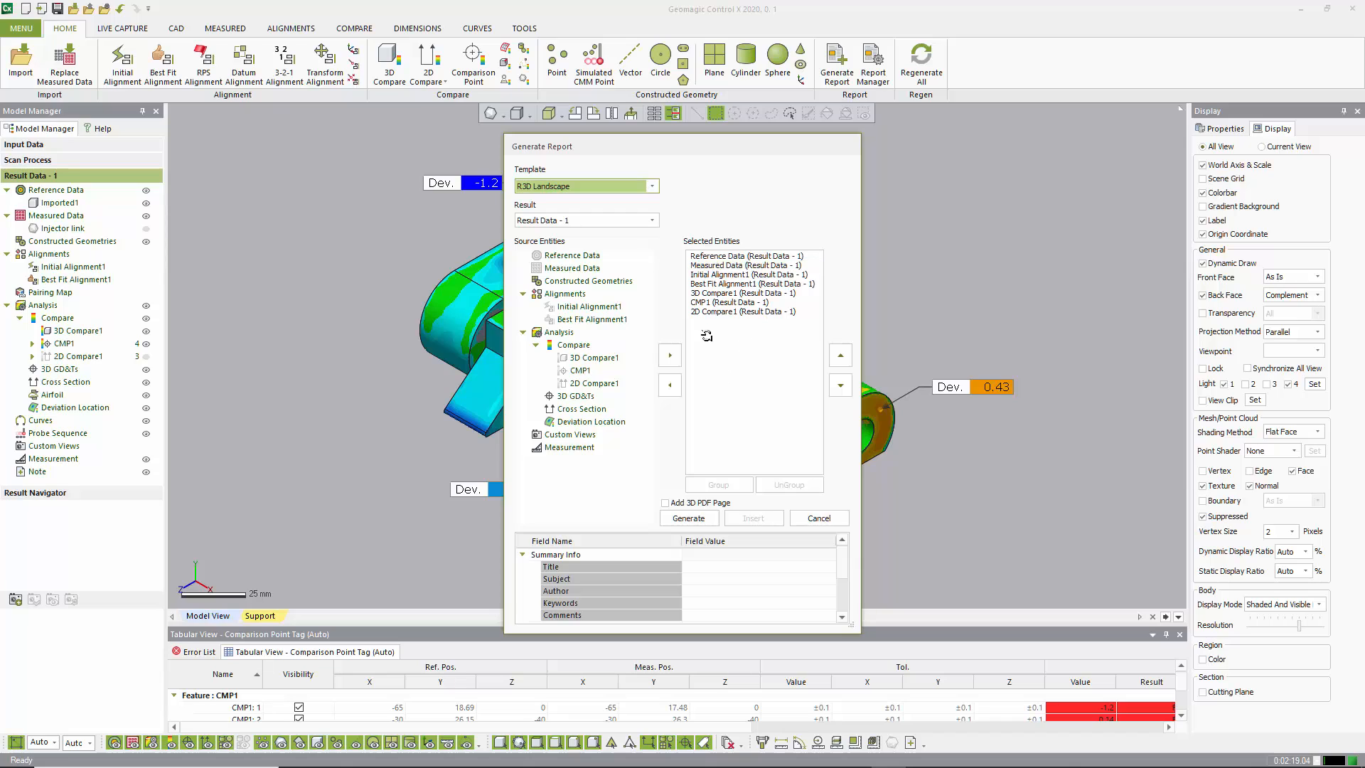
{"action": "left_click", "coordinate": [752, 274]}
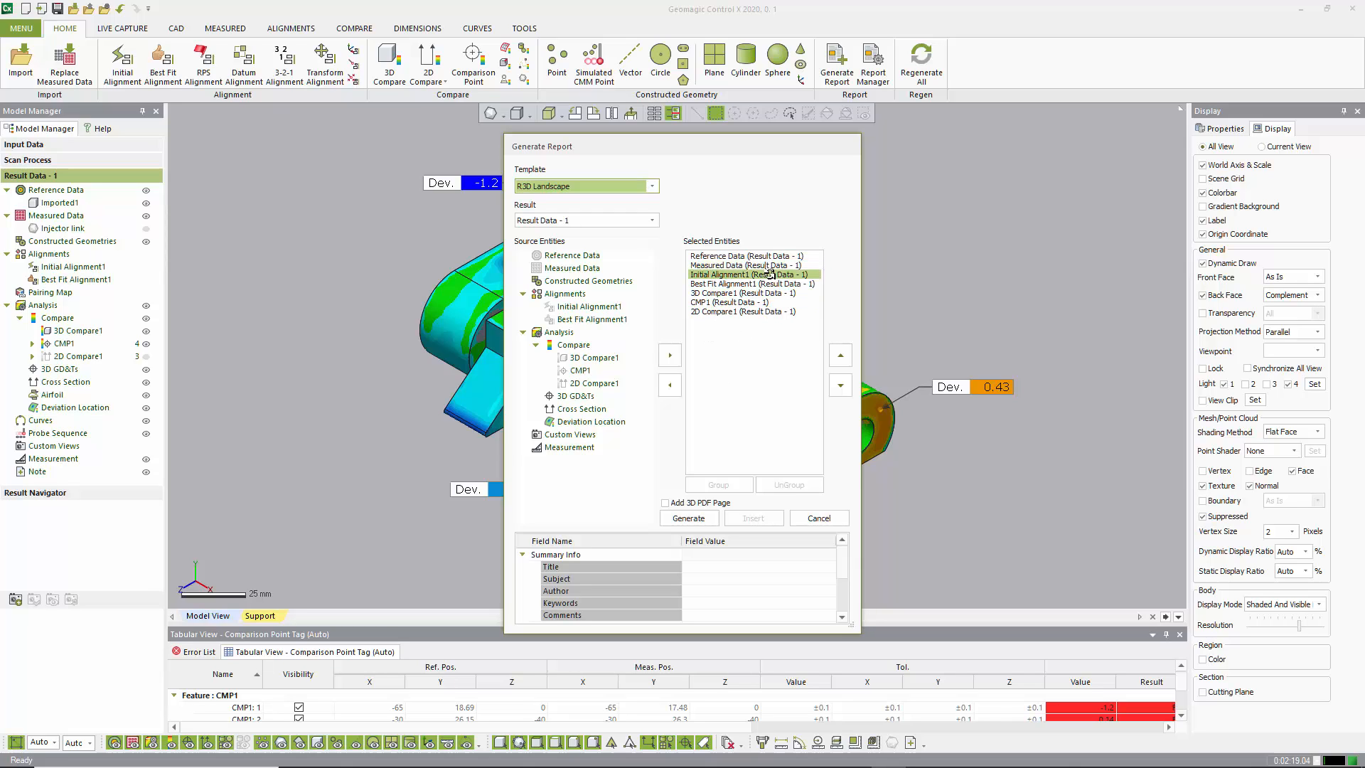
{"action": "left_click", "coordinate": [732, 302]}
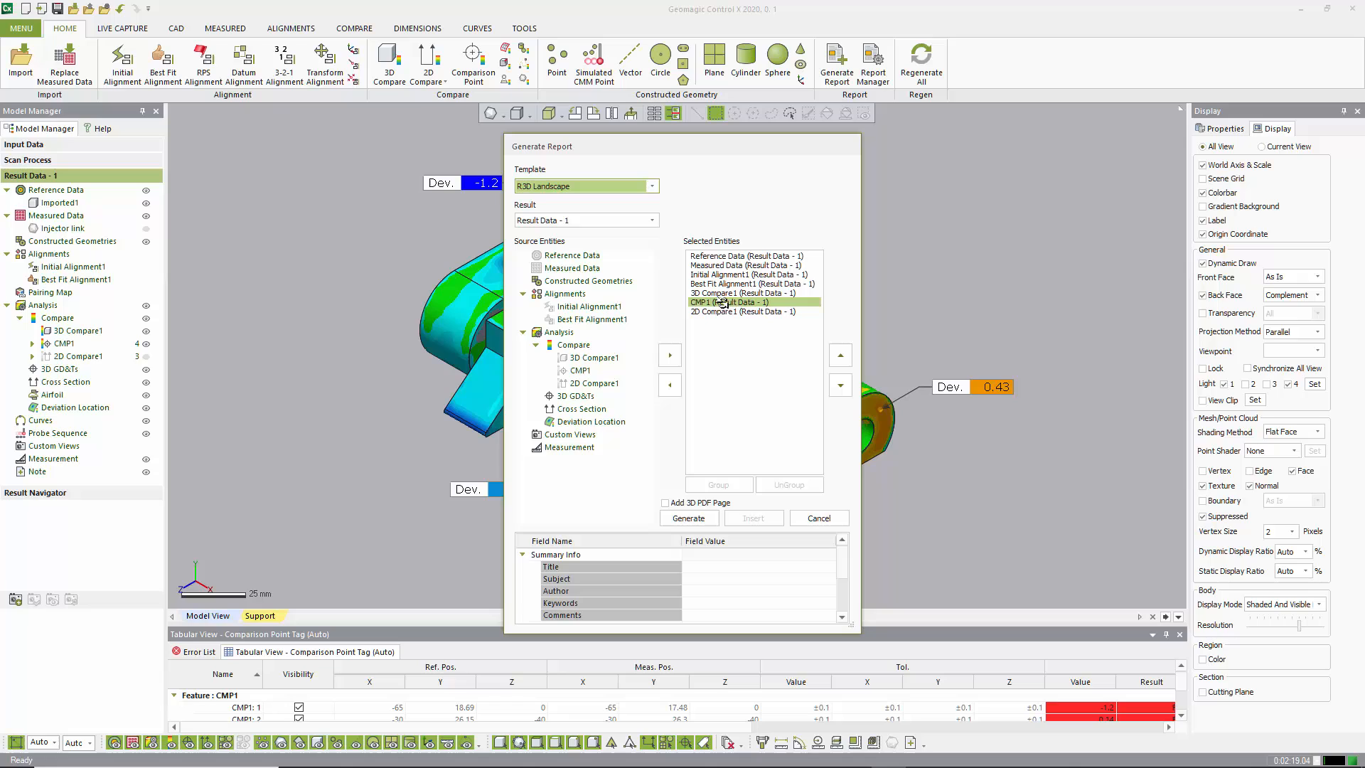
{"action": "left_click", "coordinate": [732, 302]}
{"action": "type", "text": "Qualitative Report"}
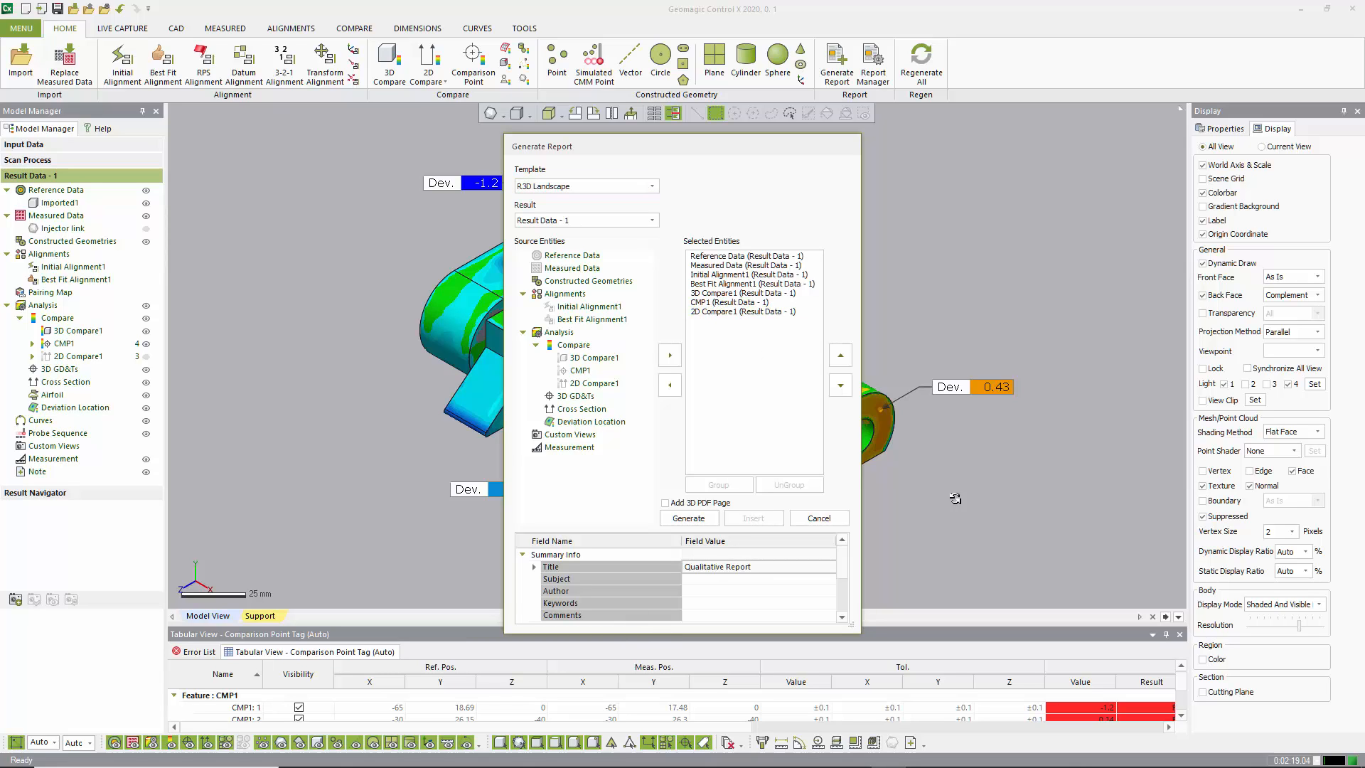
{"action": "scroll", "scroll_direction": "down", "scroll_amount": 3}
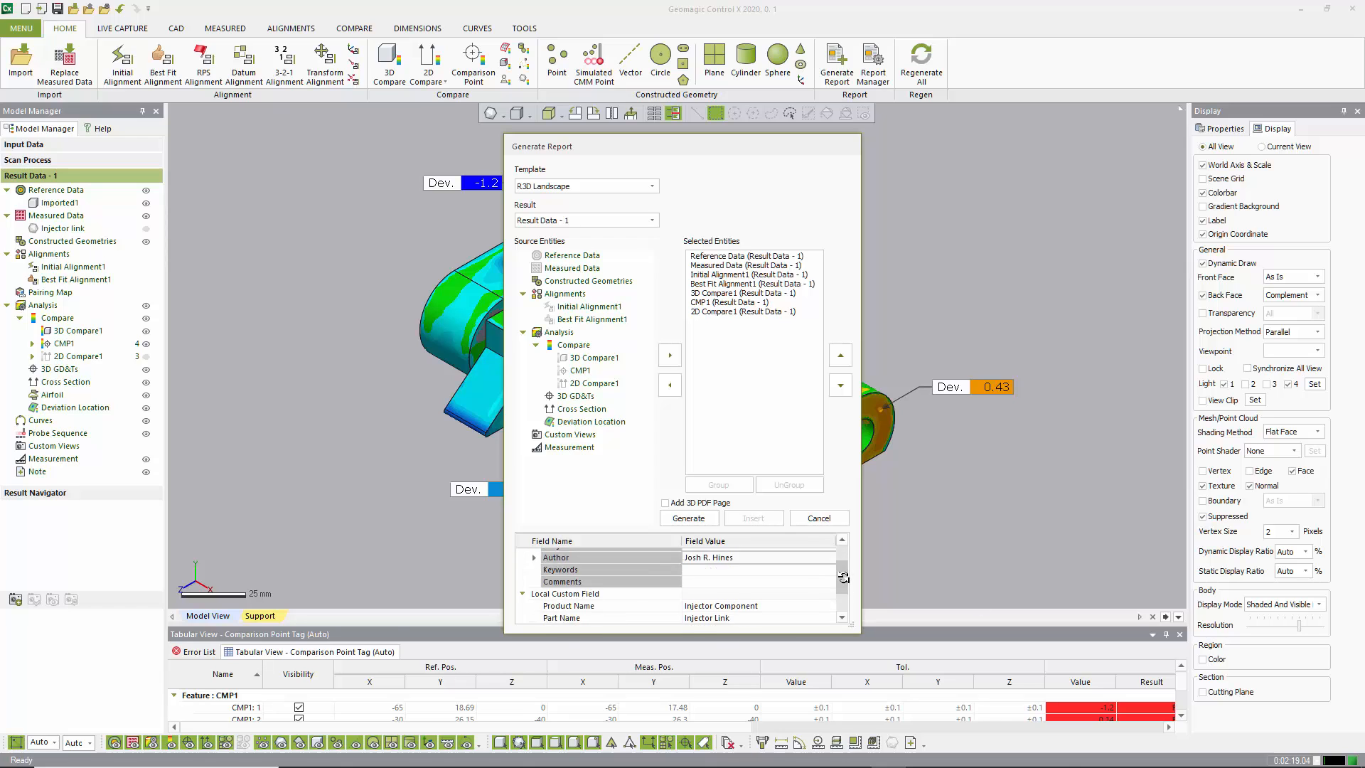
{"action": "left_click", "coordinate": [688, 518]}
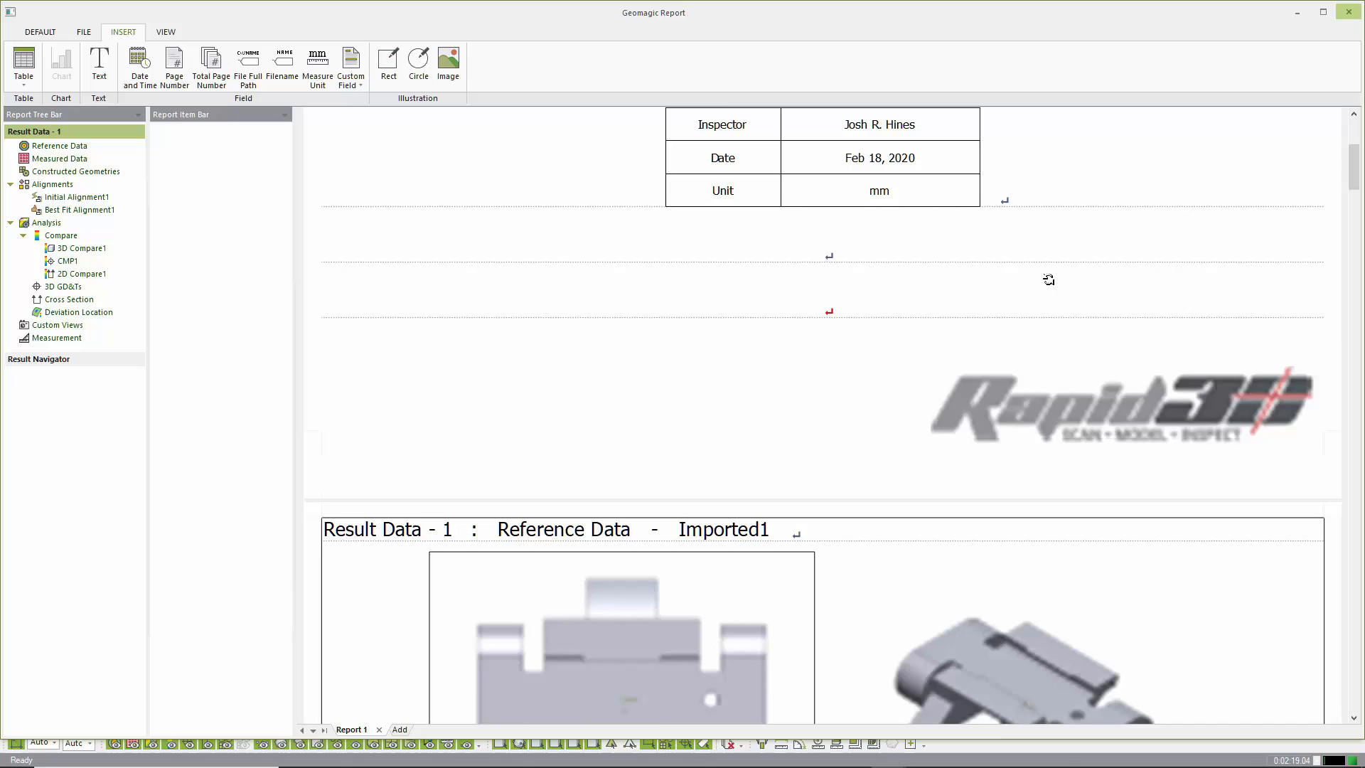
{"action": "scroll", "scroll_direction": "down", "scroll_amount": 3}
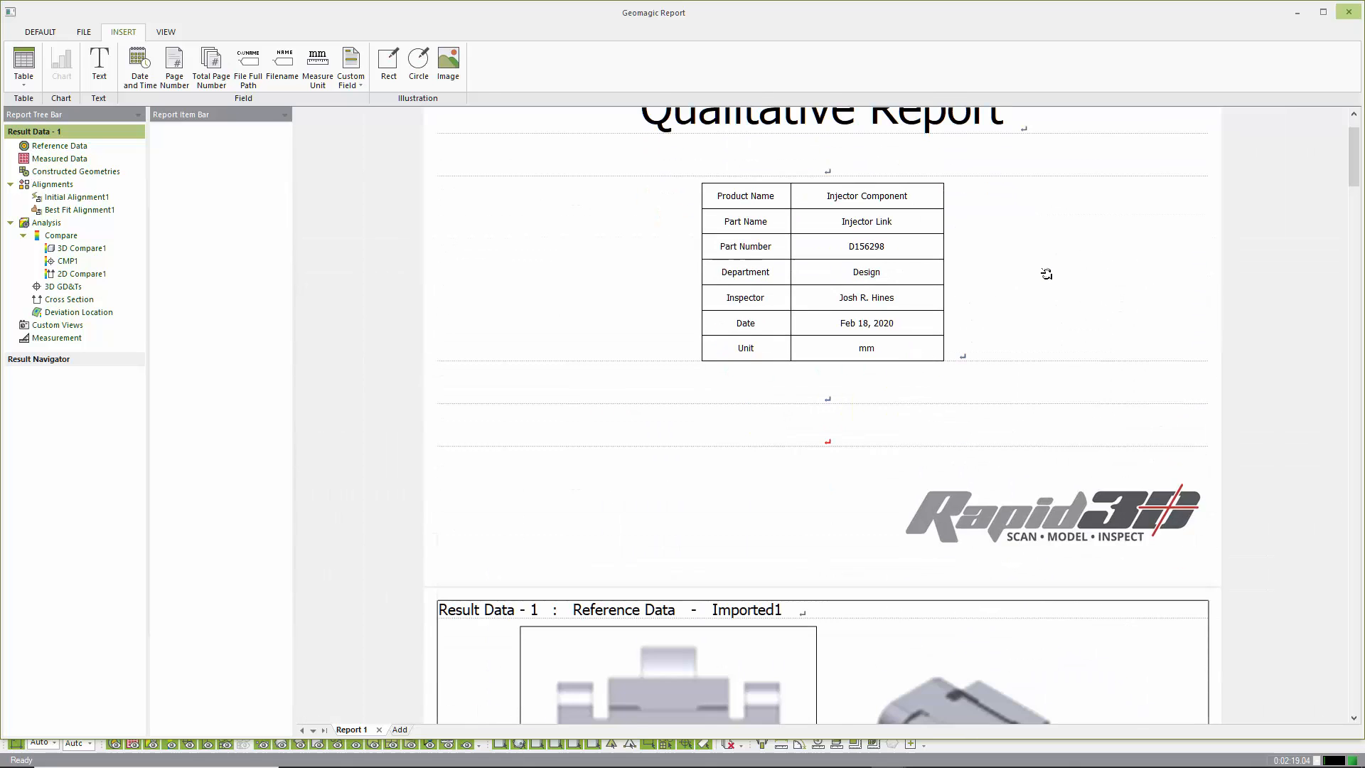
{"action": "scroll", "scroll_direction": "down", "scroll_amount": 3}
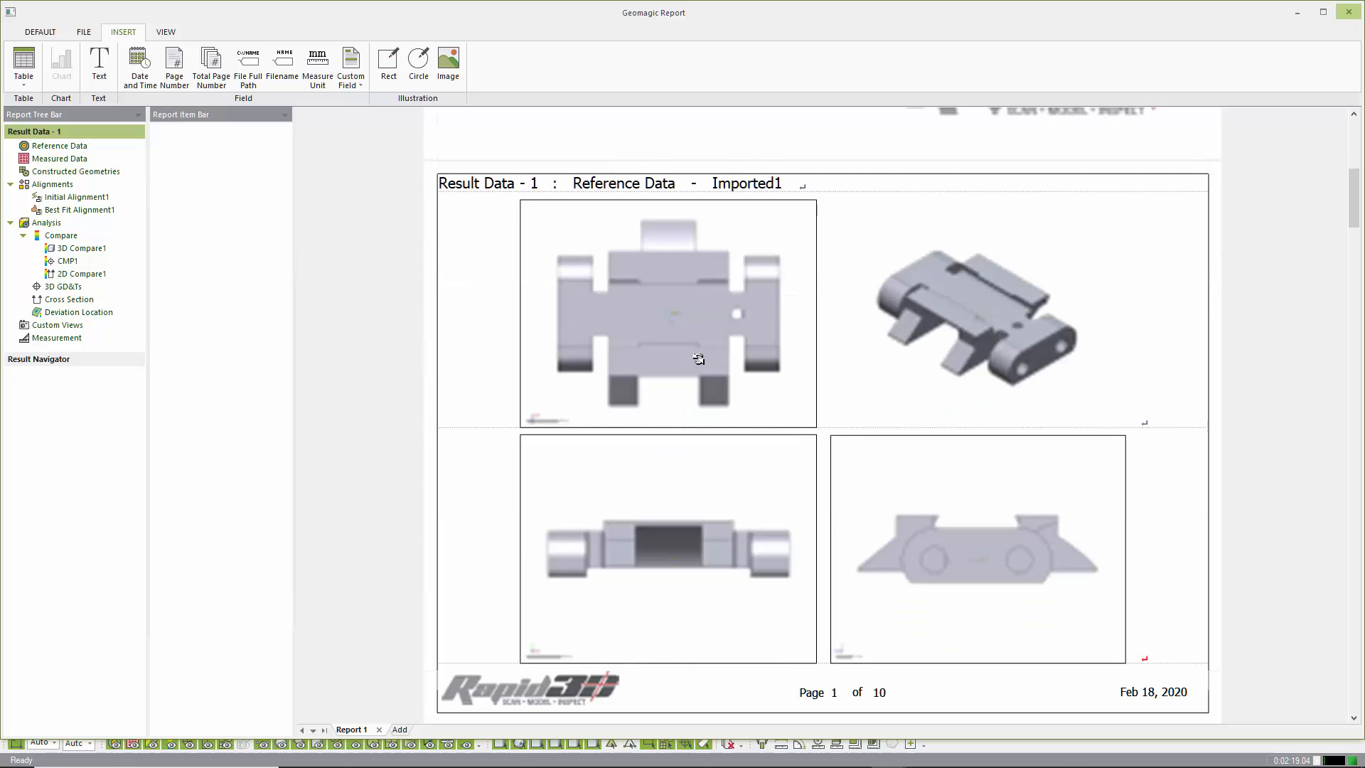
{"action": "scroll", "scroll_direction": "down", "scroll_amount": 3}
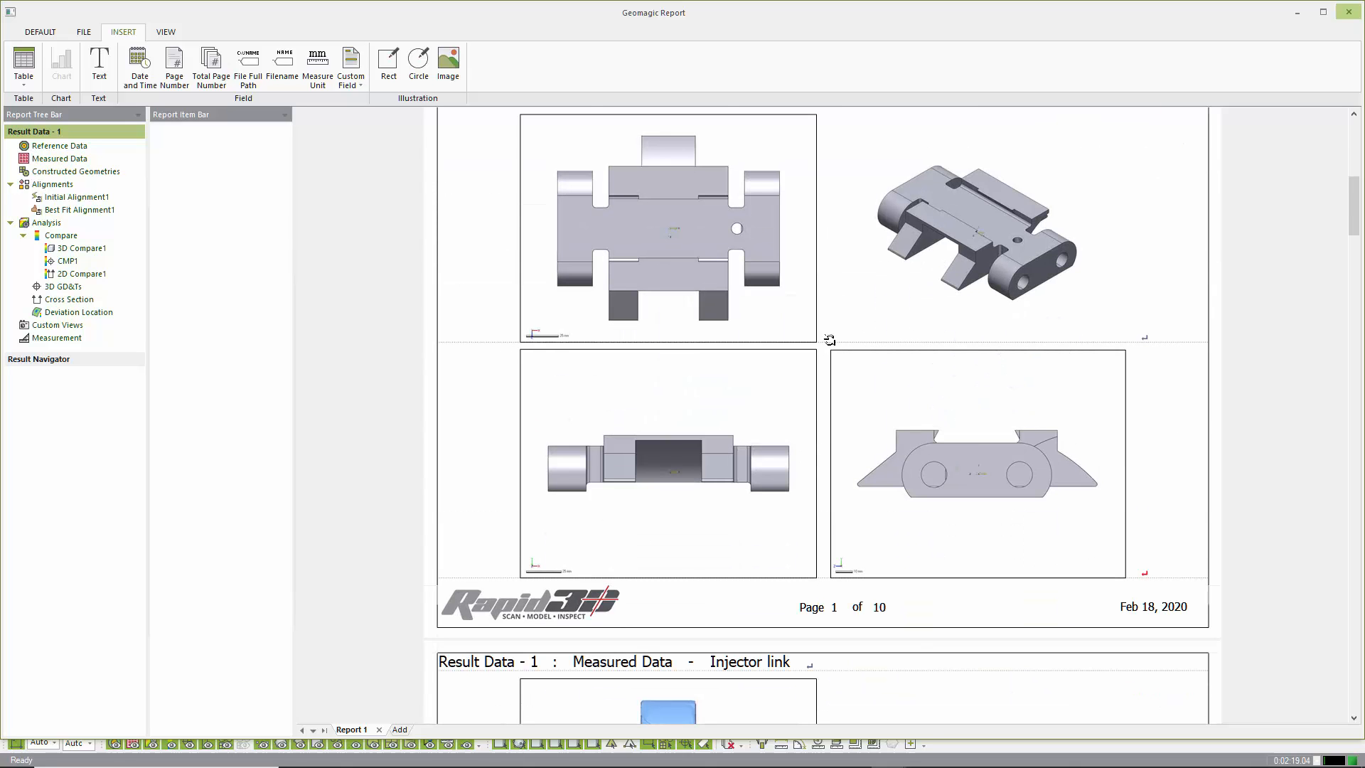
{"action": "scroll", "scroll_direction": "down", "scroll_amount": 3}
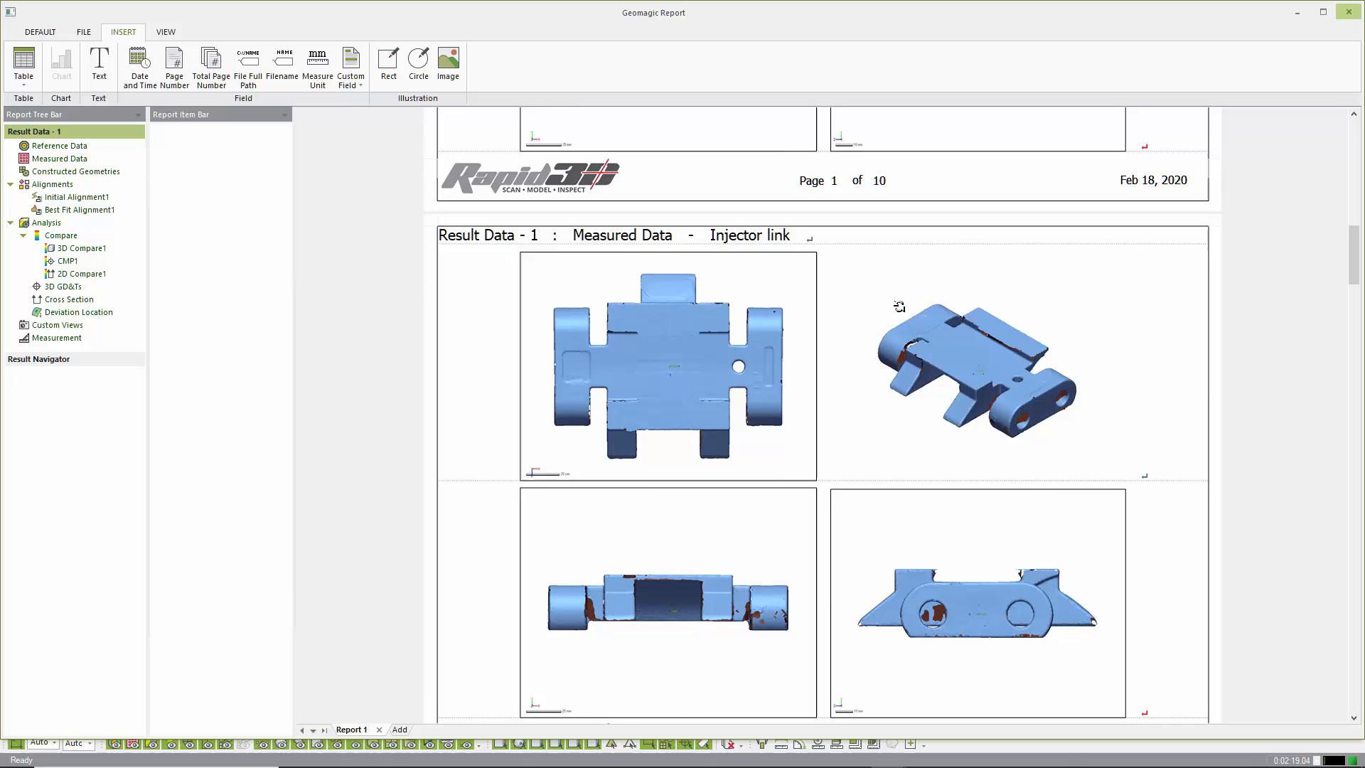
{"action": "scroll", "scroll_direction": "down", "scroll_amount": 3}
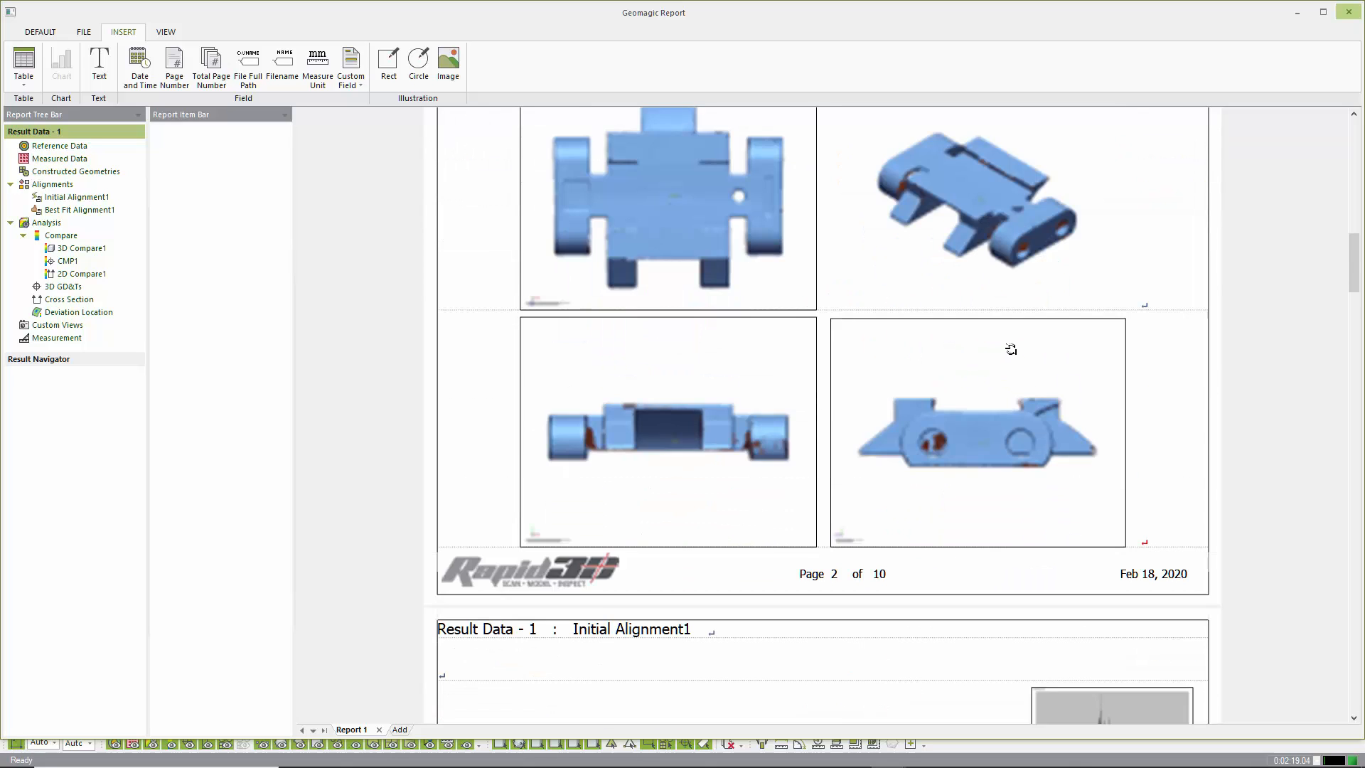
{"action": "scroll", "scroll_direction": "down", "scroll_amount": 3}
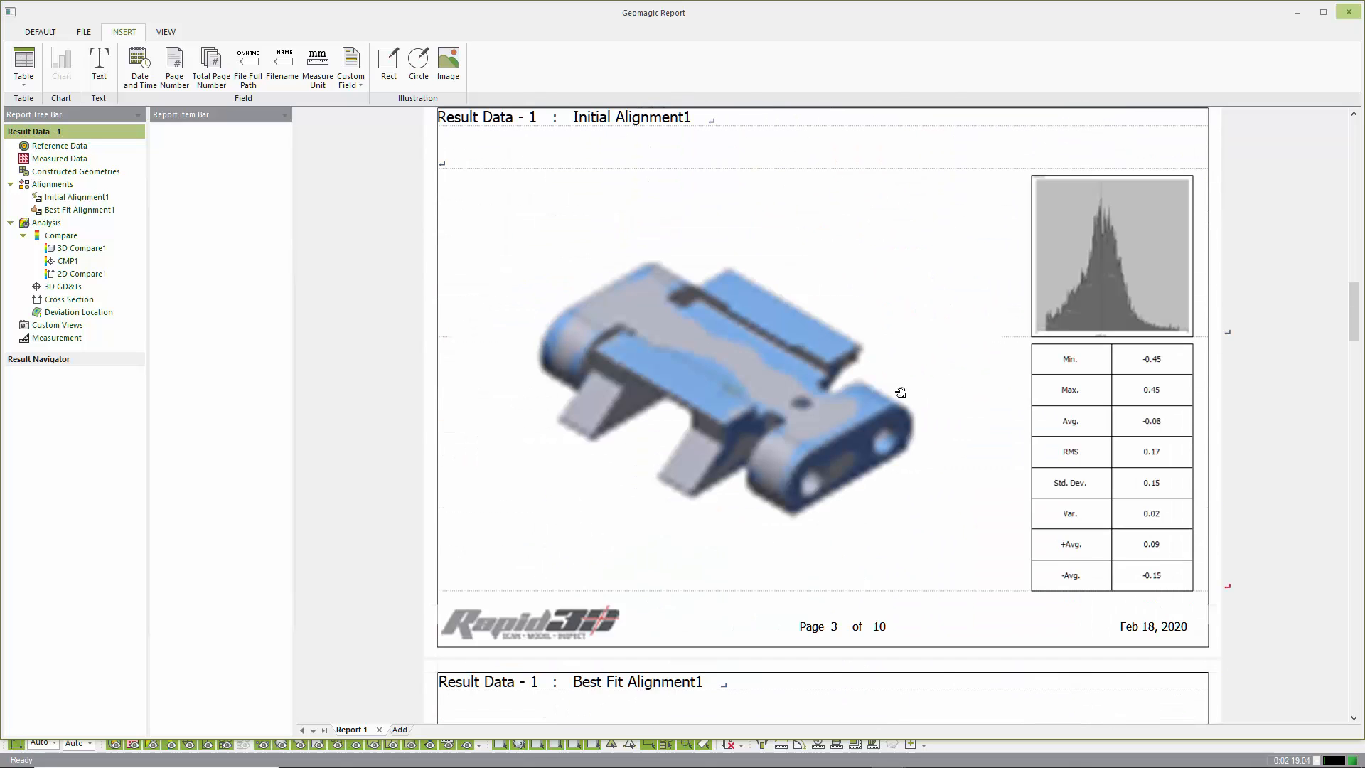
{"action": "scroll", "scroll_direction": "down", "scroll_amount": 3}
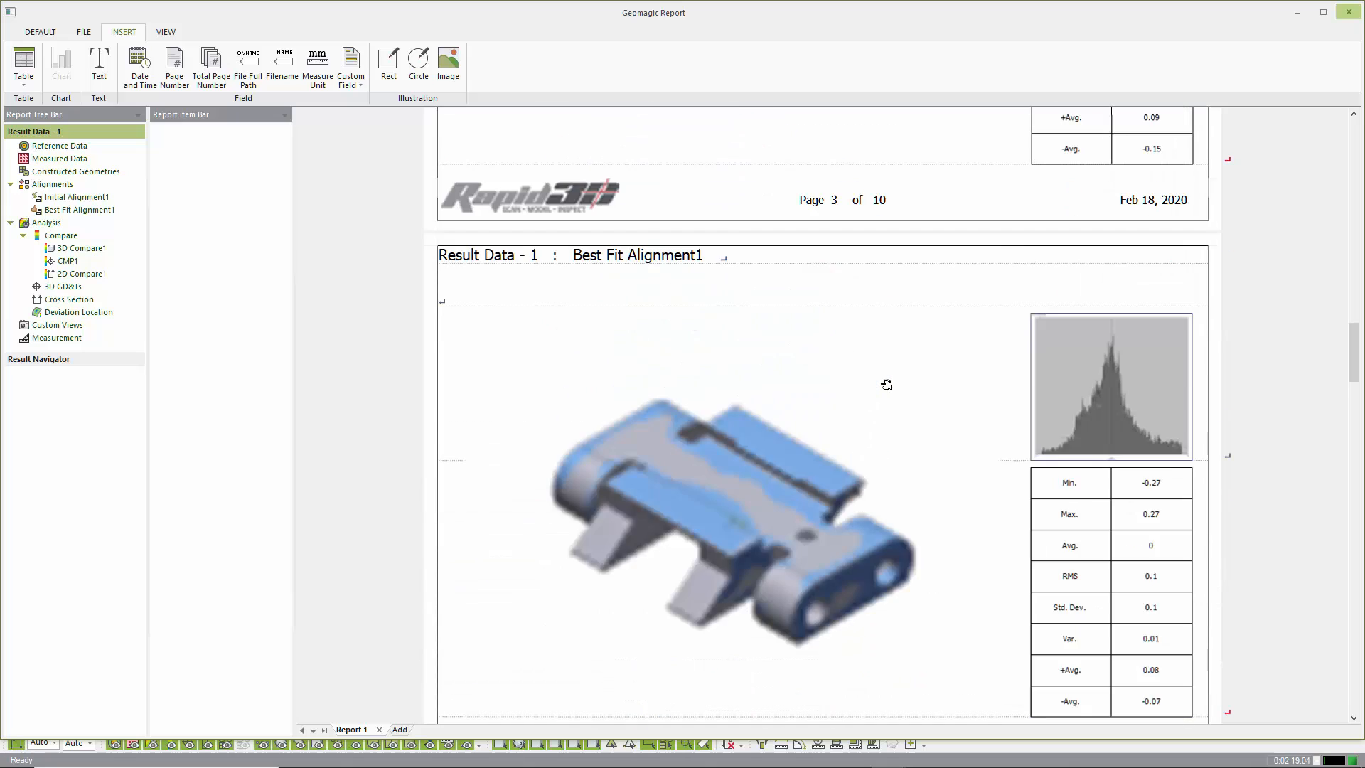
{"action": "scroll", "scroll_direction": "down", "scroll_amount": 3}
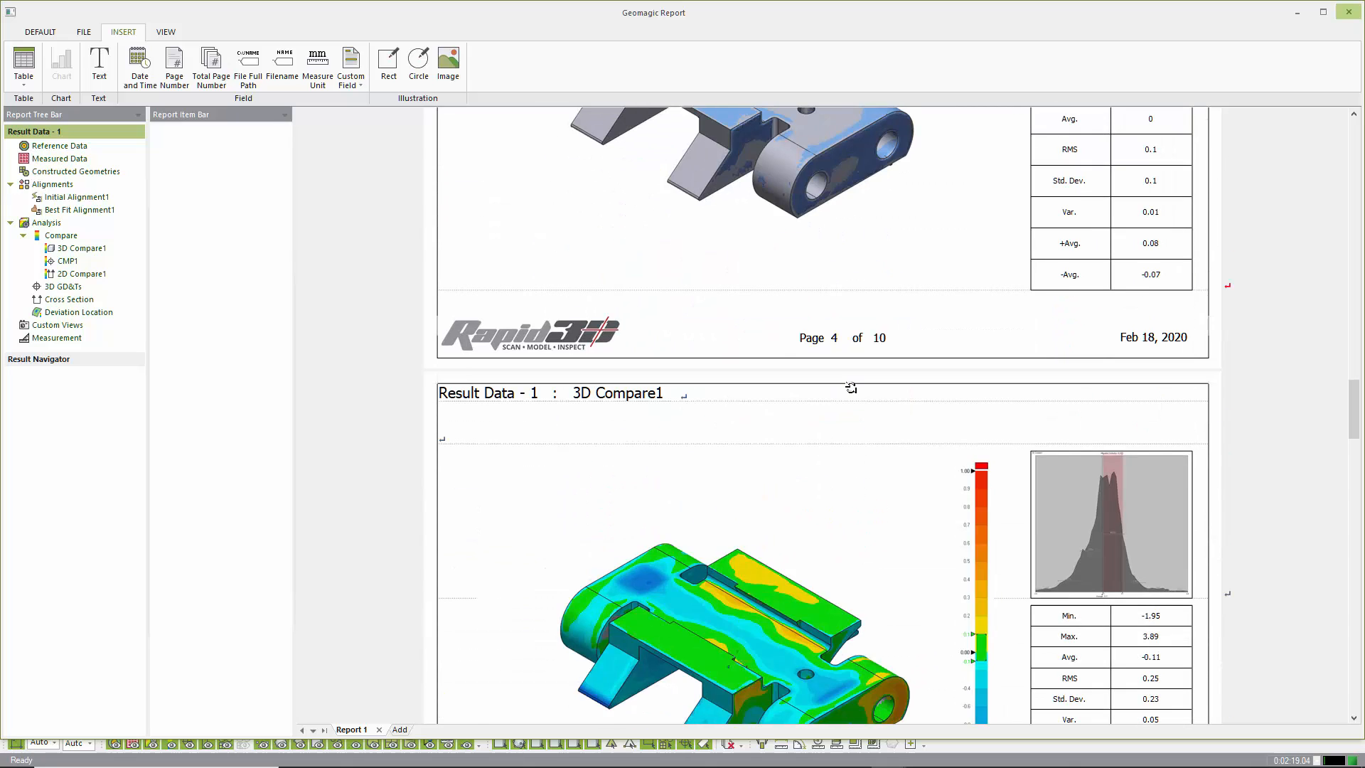
{"action": "scroll", "scroll_direction": "down", "scroll_amount": 3}
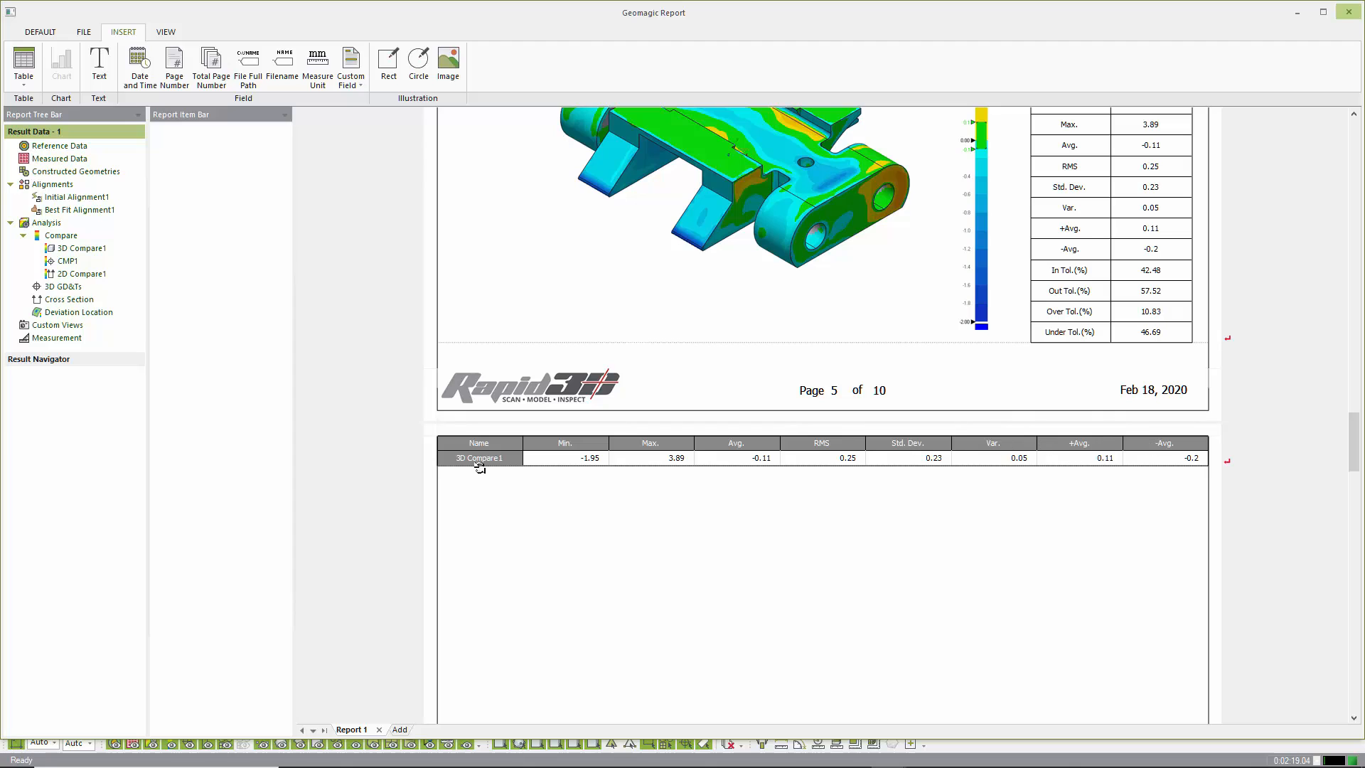
{"action": "scroll", "scroll_direction": "down", "scroll_amount": 3}
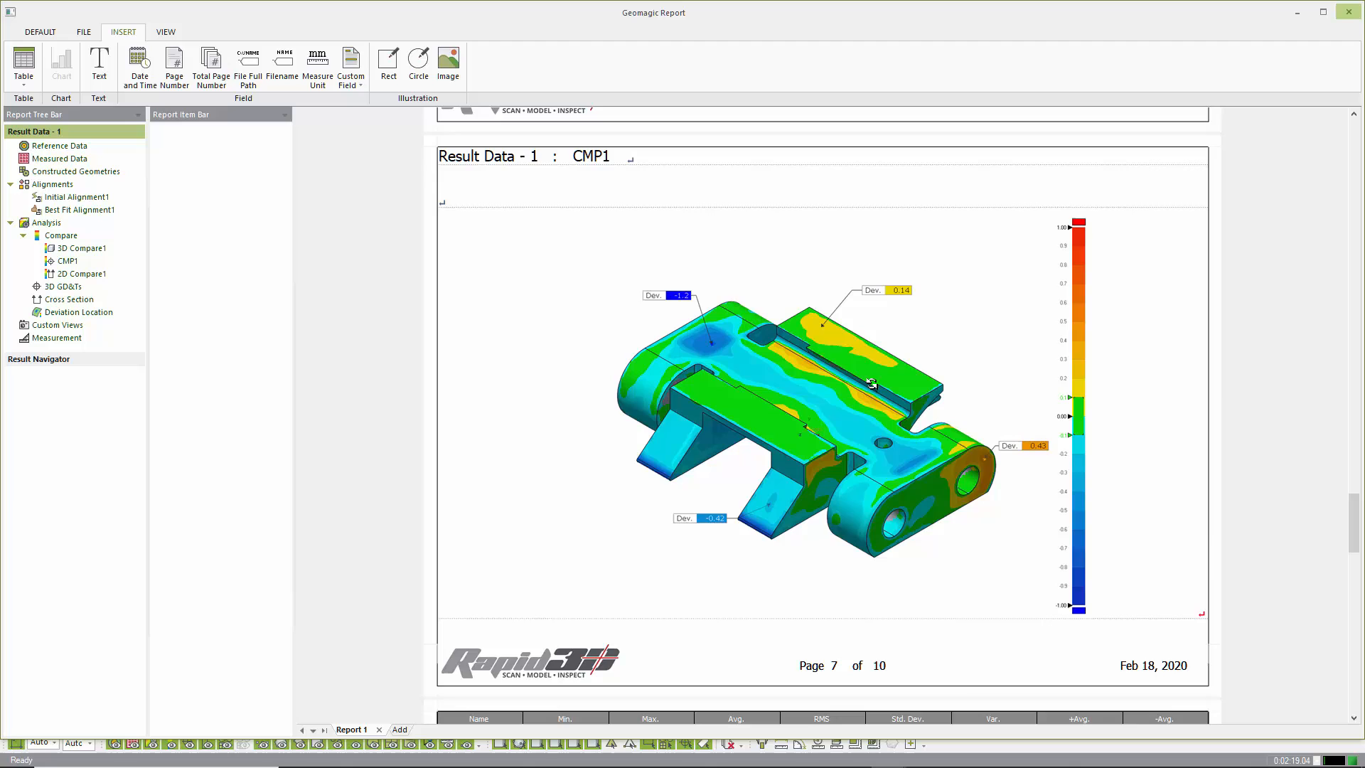
{"action": "scroll", "scroll_direction": "down", "scroll_amount": 3}
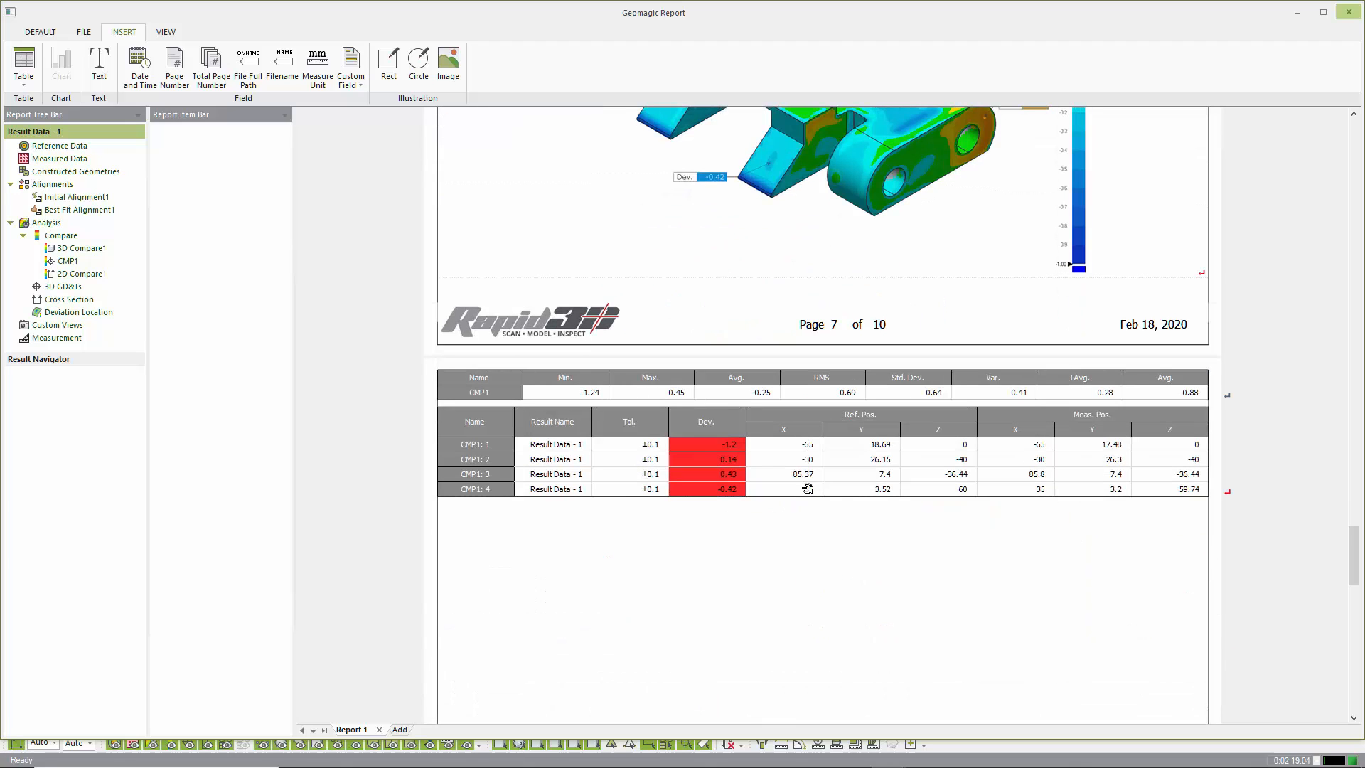
{"action": "scroll", "scroll_direction": "down", "scroll_amount": 3}
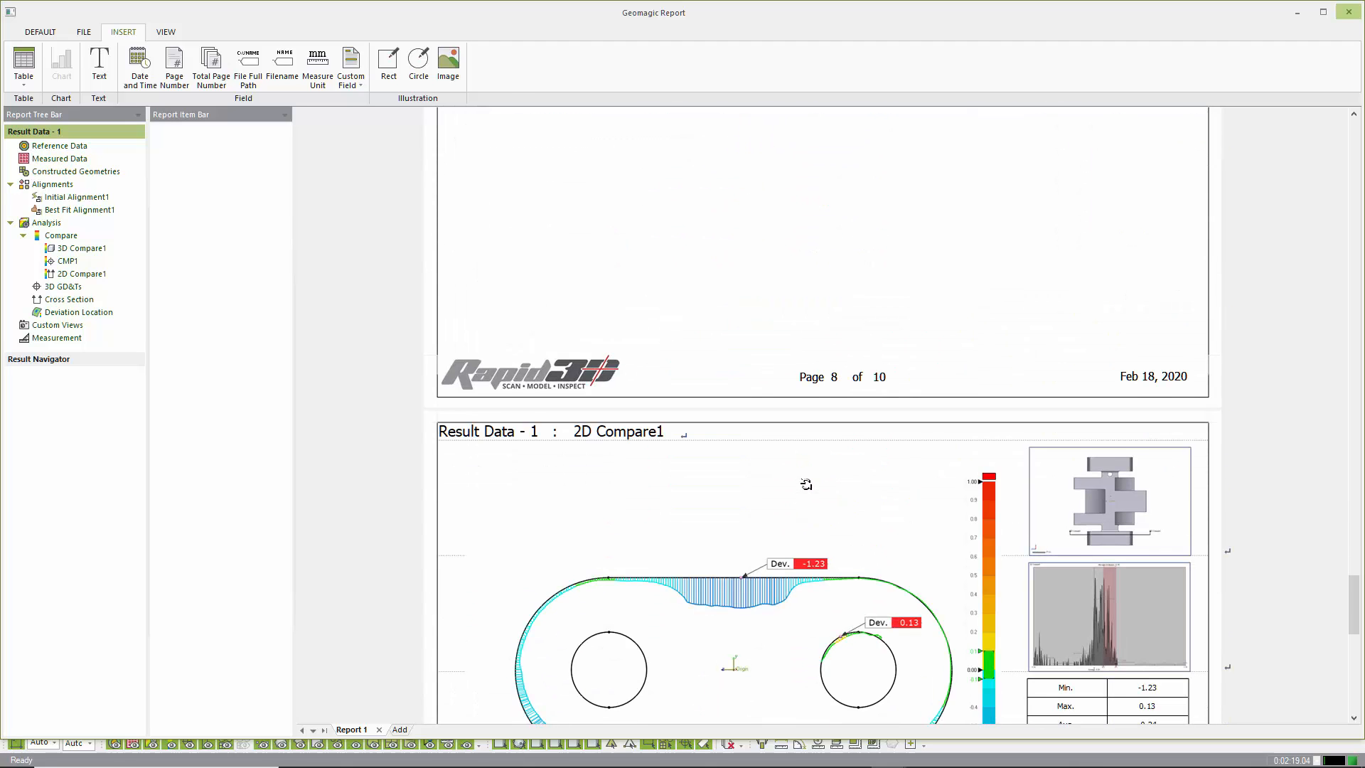